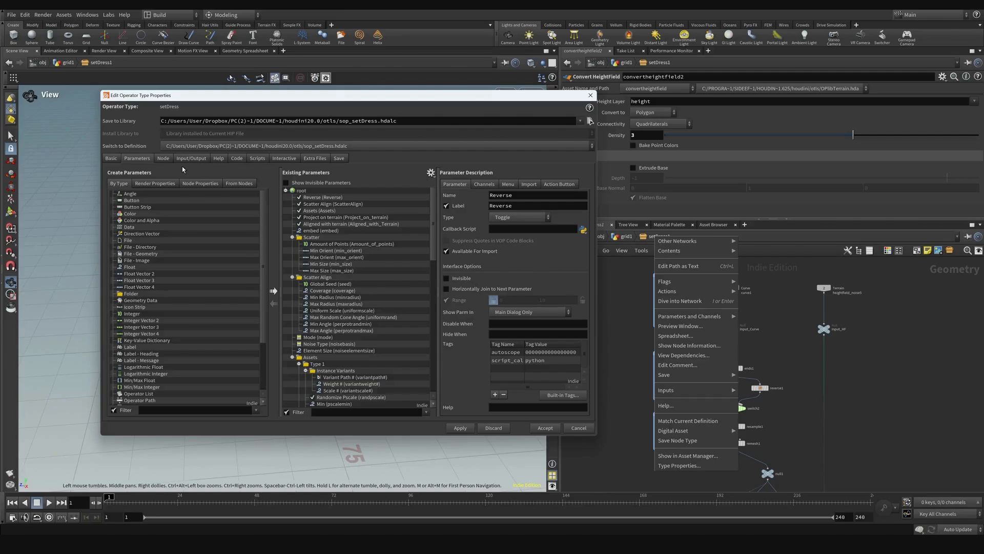
Review the Curve/Terrain input and Assets output labels, then dismiss the type properties dialog
{"action": "left_click", "coordinate": [192, 158]}
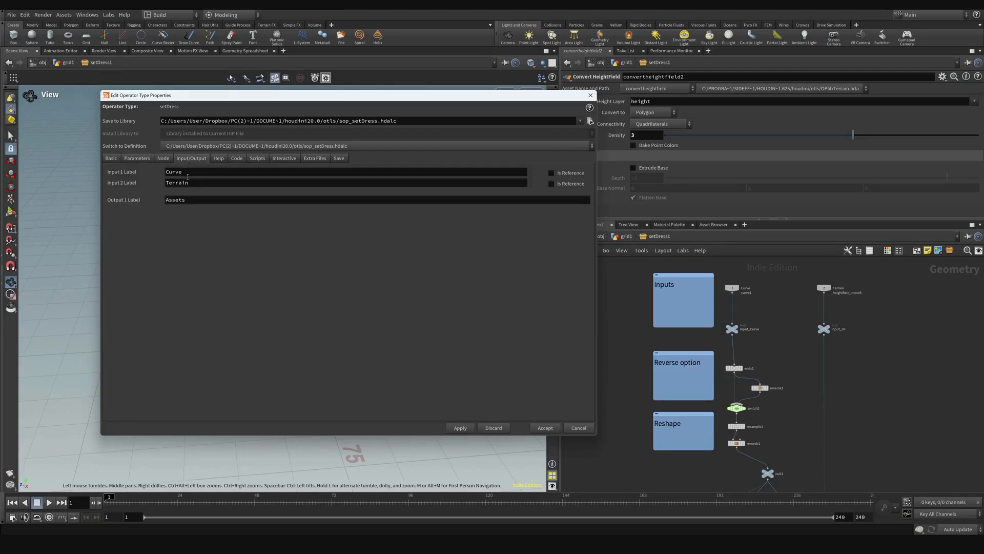
{"action": "mouse_move", "coordinate": [340, 217]}
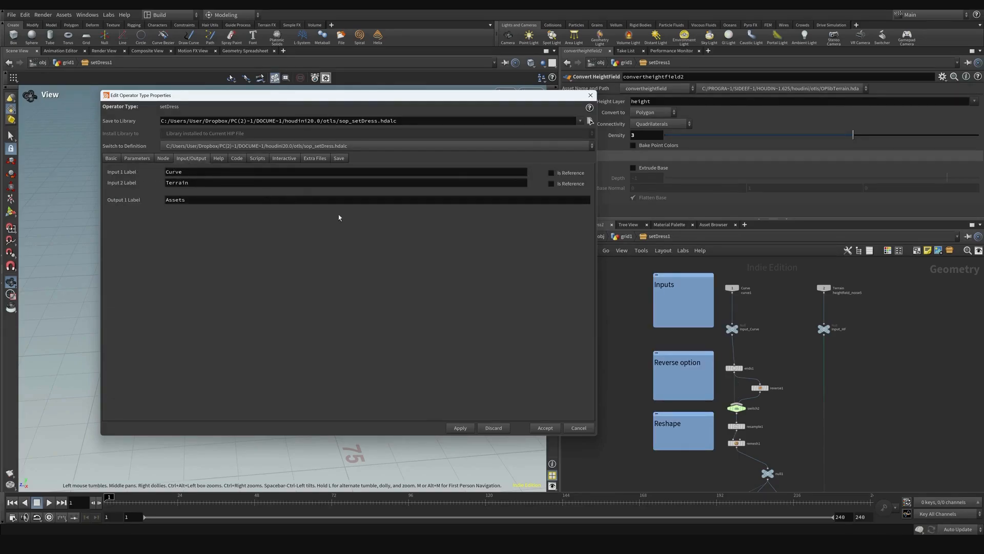
{"action": "left_click", "coordinate": [201, 182]}
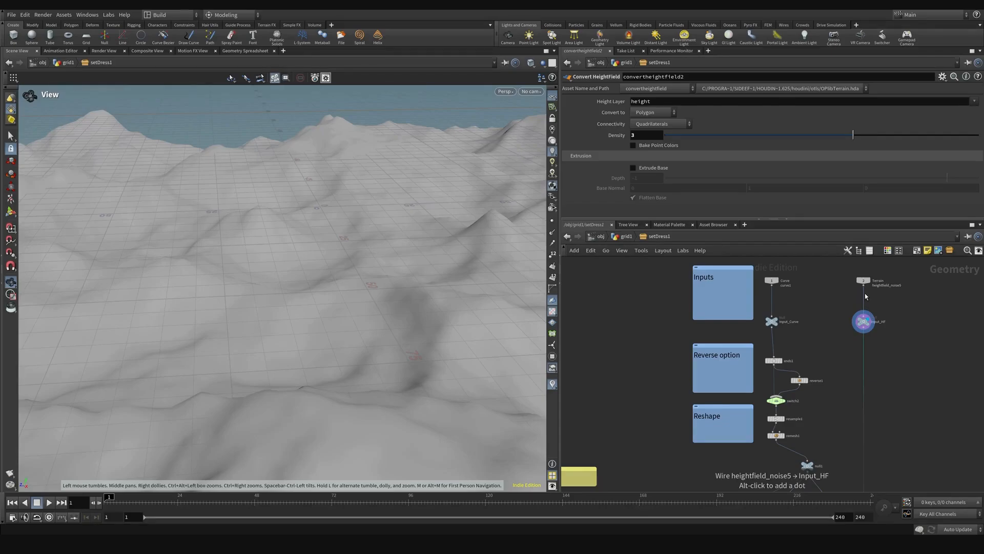
Display the reshaped curve surface with resample1 settings and wireframe-over-shaded in the viewport
{"action": "scroll", "scroll_direction": "down", "scroll_amount": 3}
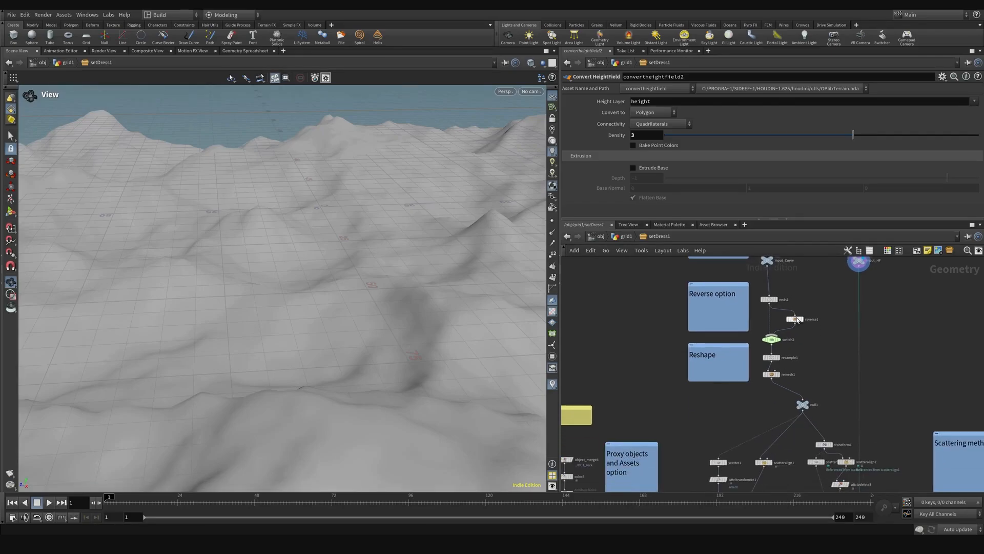
{"action": "mouse_move", "coordinate": [797, 306]}
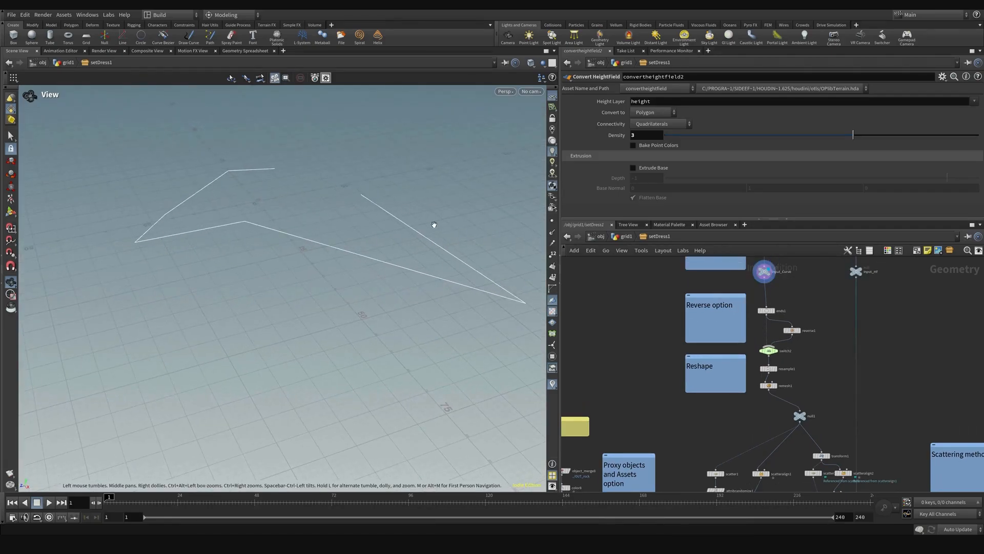
{"action": "left_click", "coordinate": [768, 368]}
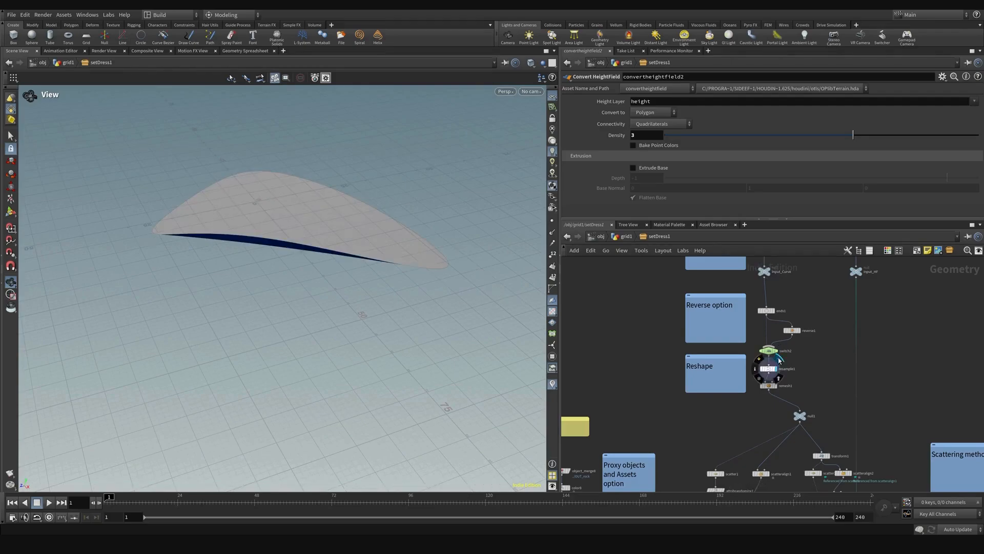
{"action": "left_click", "coordinate": [767, 368]}
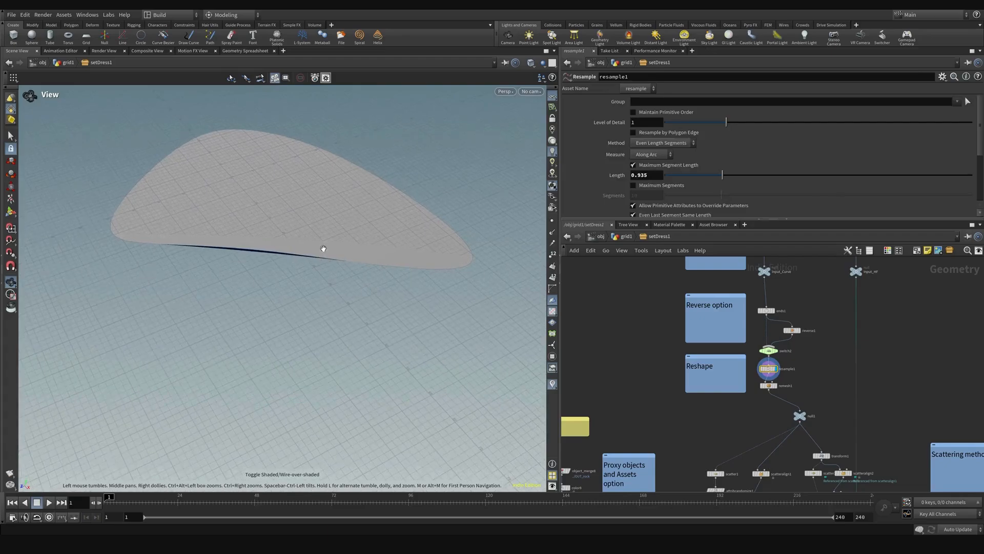
{"action": "left_click", "coordinate": [769, 368]}
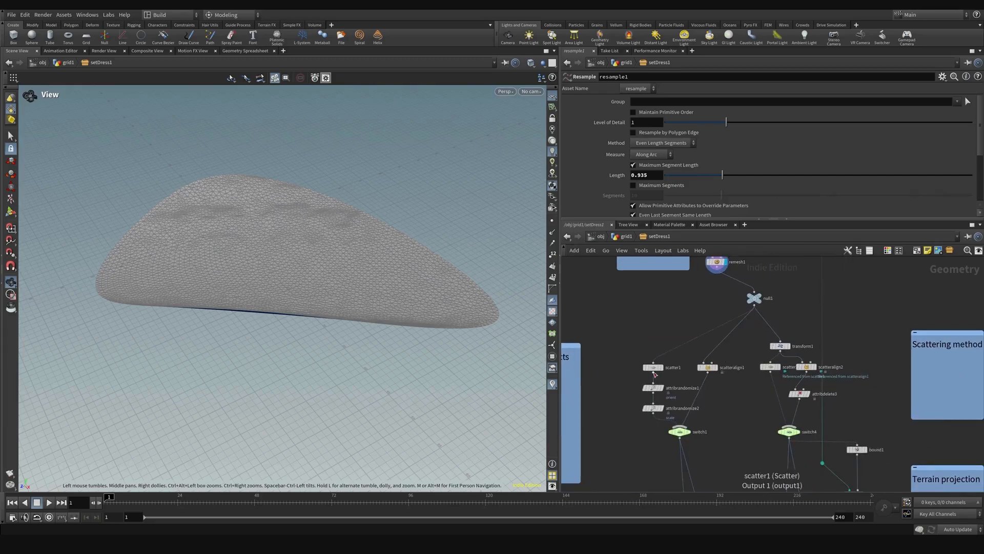
Inspect the scatter1 node's output in the setDress network
{"action": "left_click", "coordinate": [653, 367]}
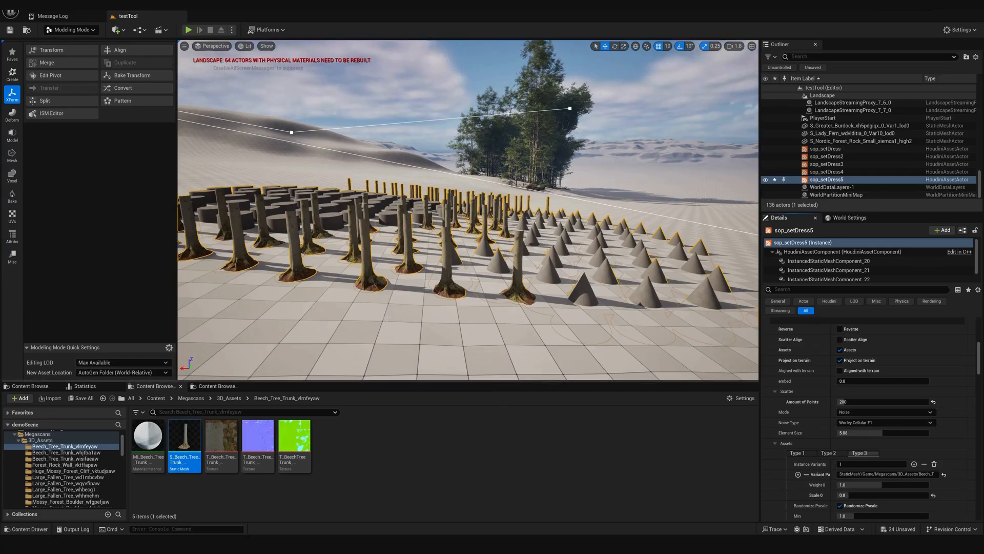
{"action": "mouse_move", "coordinate": [651, 290]}
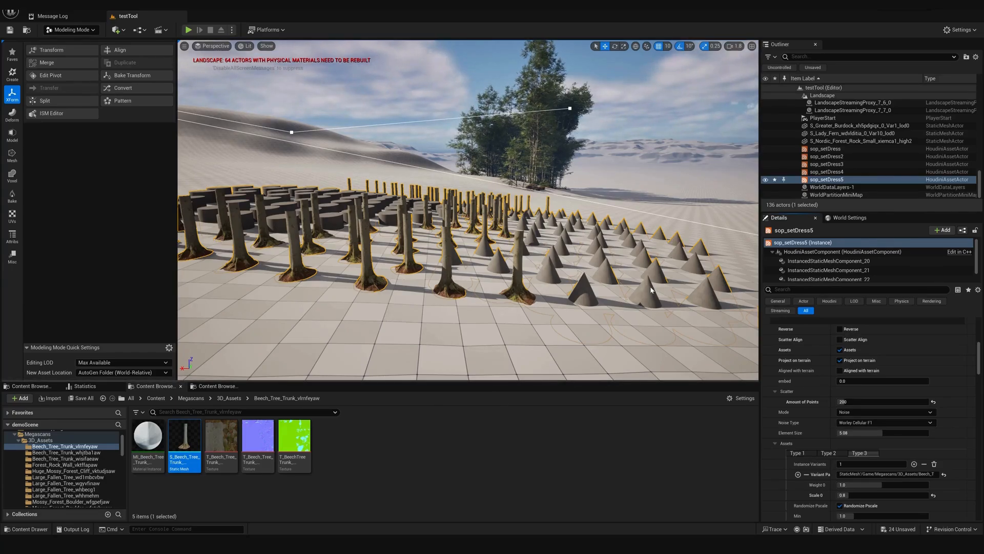
{"action": "left_click", "coordinate": [848, 153]}
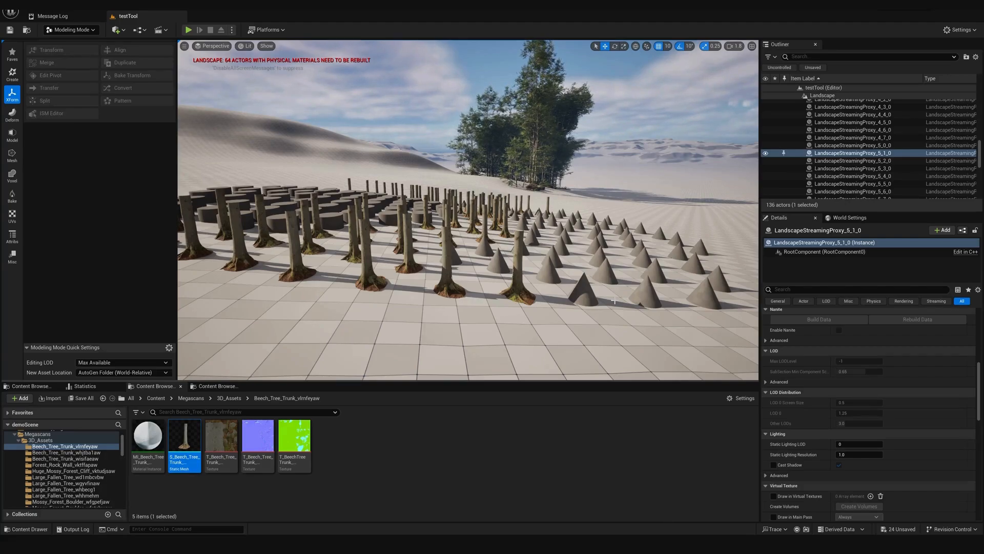
{"action": "left_click", "coordinate": [827, 178]}
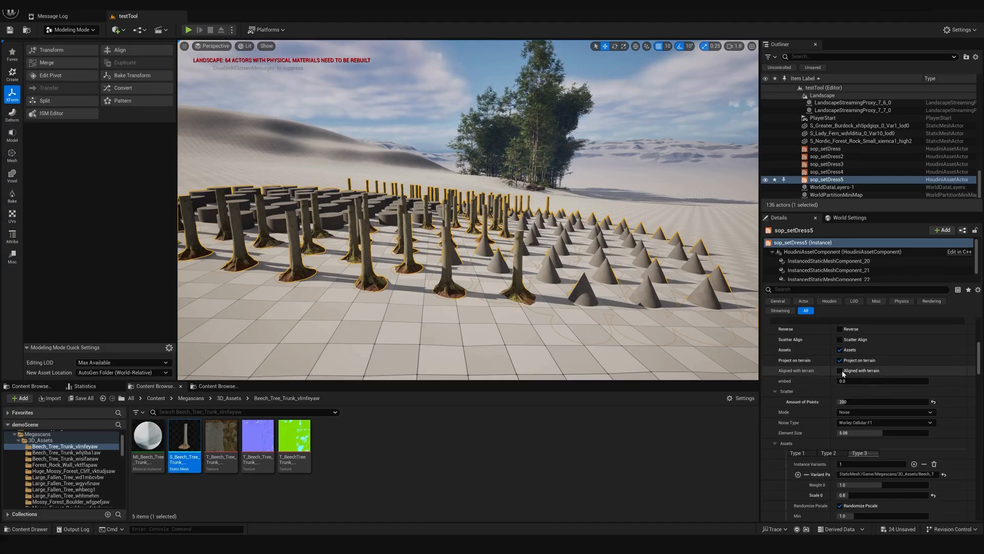
{"action": "left_click", "coordinate": [840, 370]}
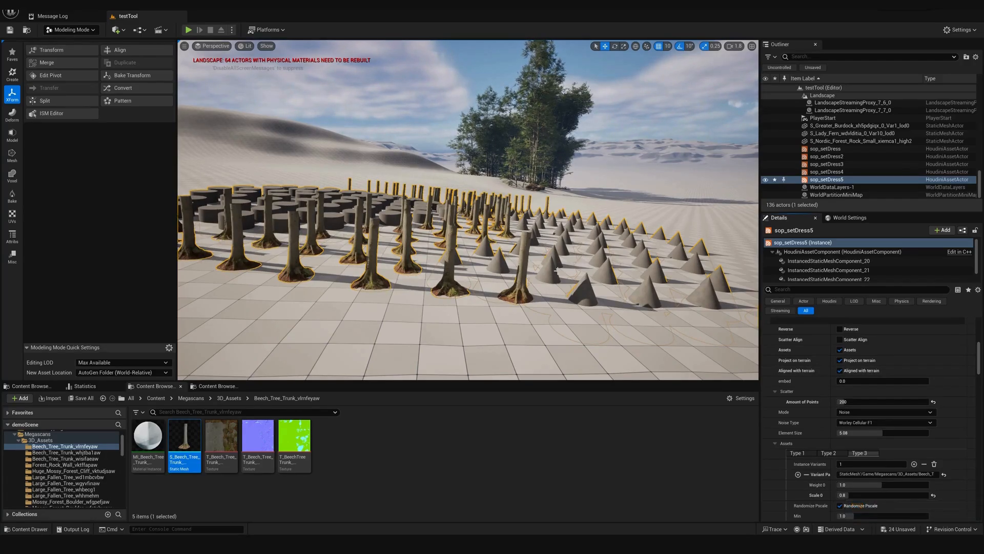
{"action": "left_click", "coordinate": [851, 153]}
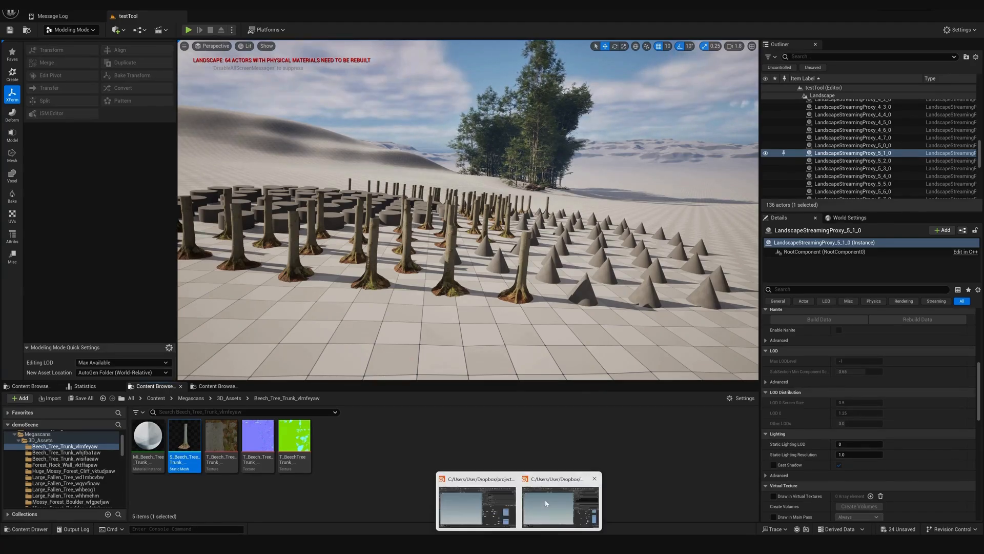
Back in Houdini, show ray3's parameters and display the heightfield_crop1 terrain in the viewport
{"action": "left_click", "coordinate": [558, 505]}
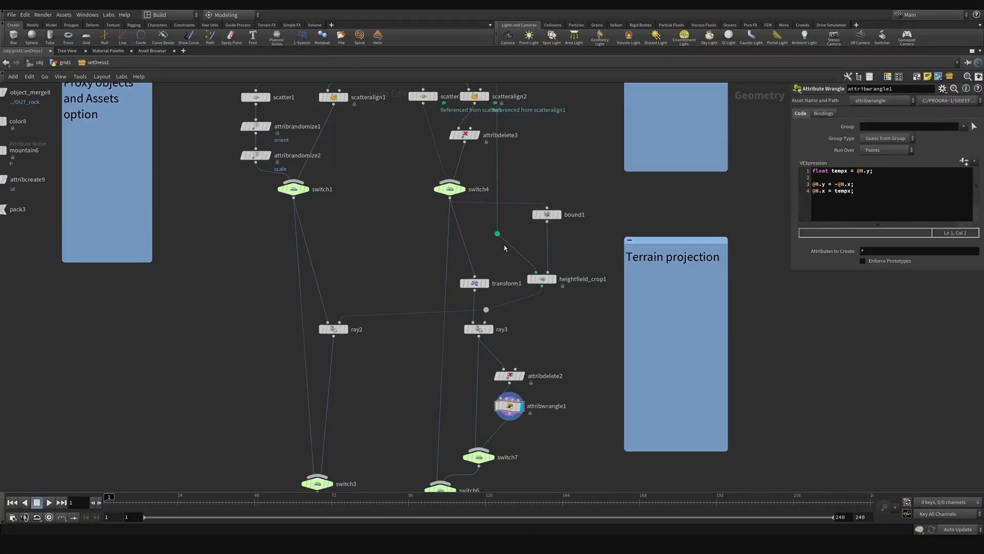
{"action": "left_click", "coordinate": [451, 189]}
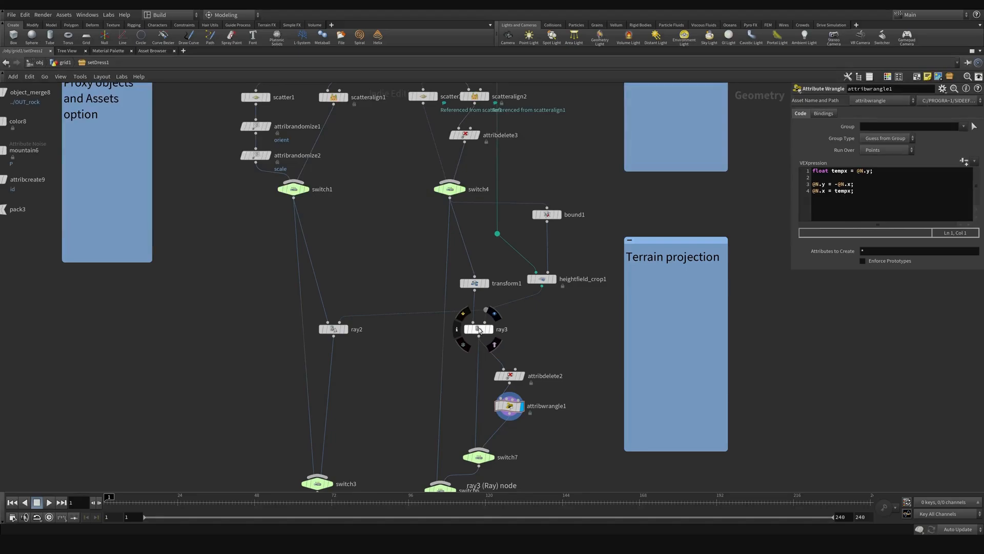
{"action": "left_click", "coordinate": [479, 329]}
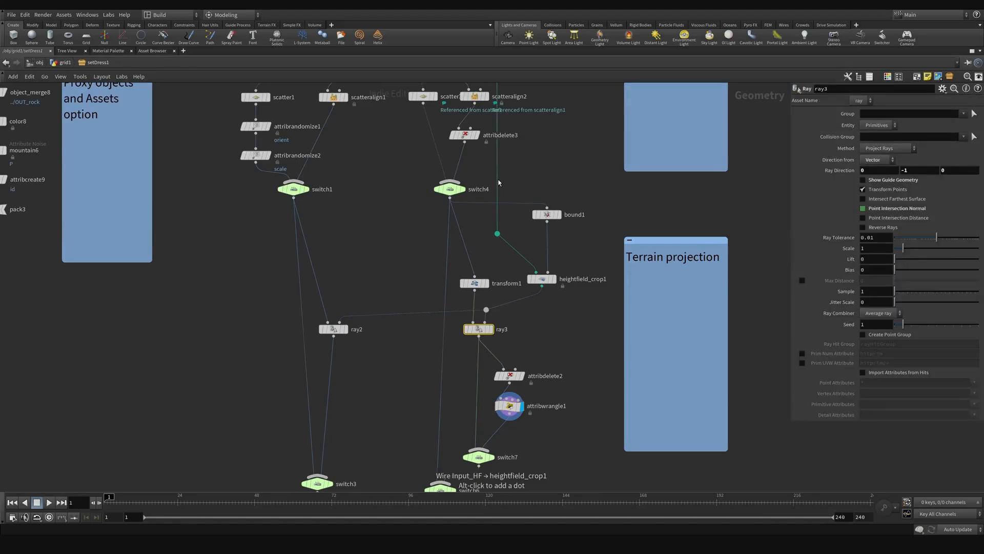
{"action": "mouse_move", "coordinate": [590, 259]}
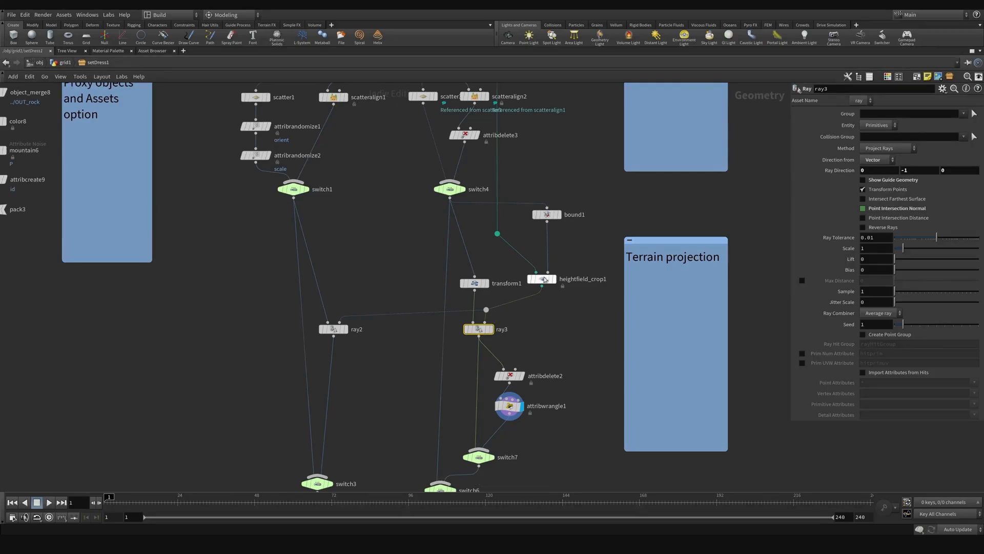
{"action": "left_click", "coordinate": [545, 279]}
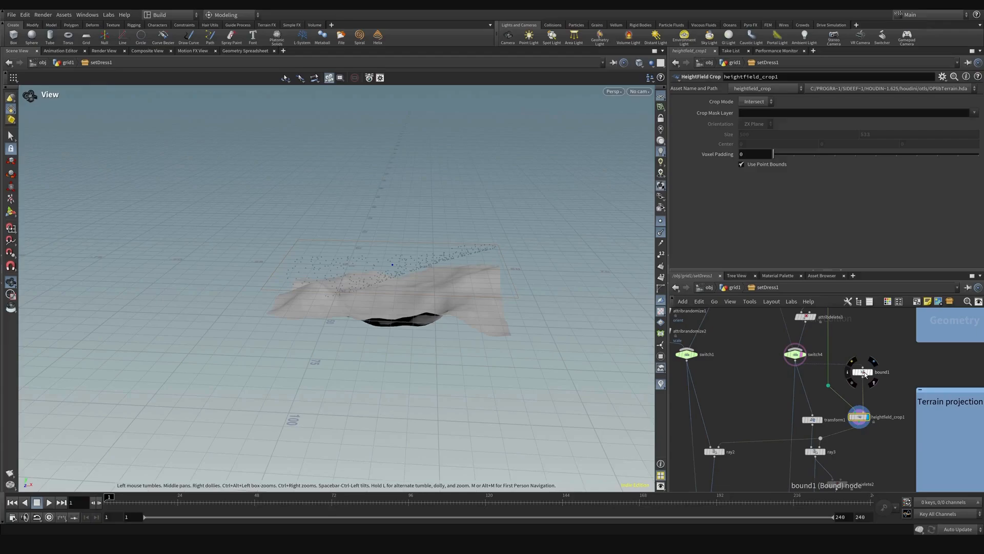
Display ray3's projected points on the terrain with its Ray parameters shown
{"action": "left_click", "coordinate": [856, 416]}
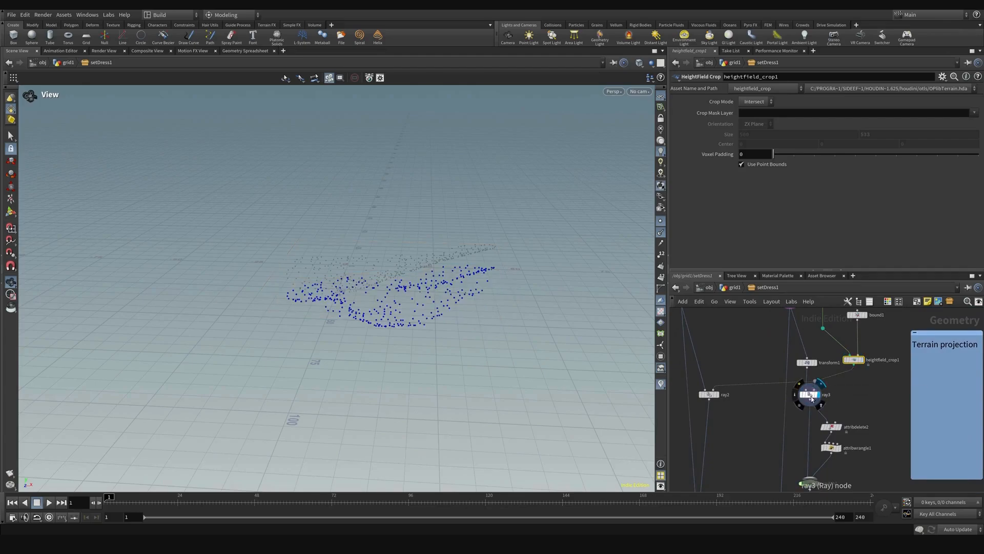
{"action": "left_click", "coordinate": [809, 394]}
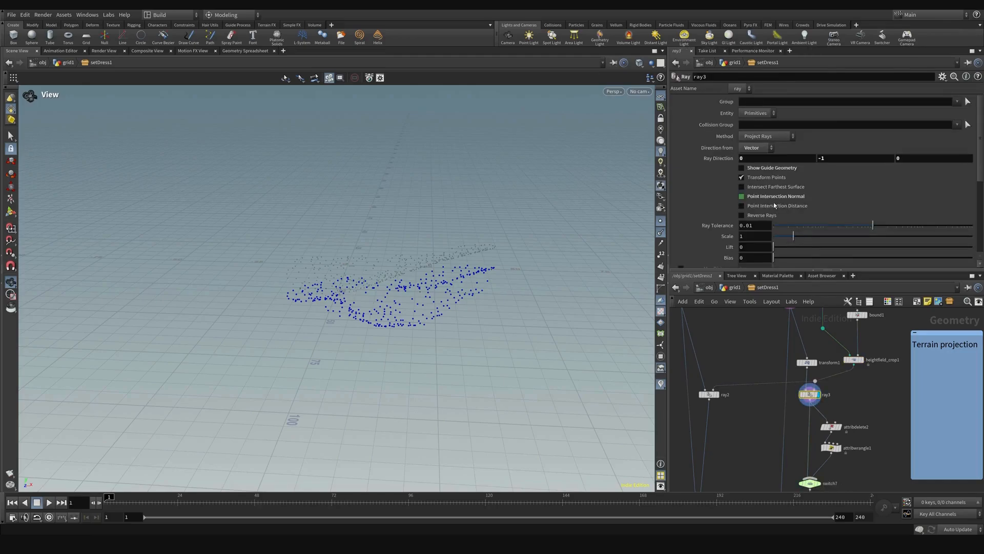
{"action": "mouse_move", "coordinate": [784, 201]}
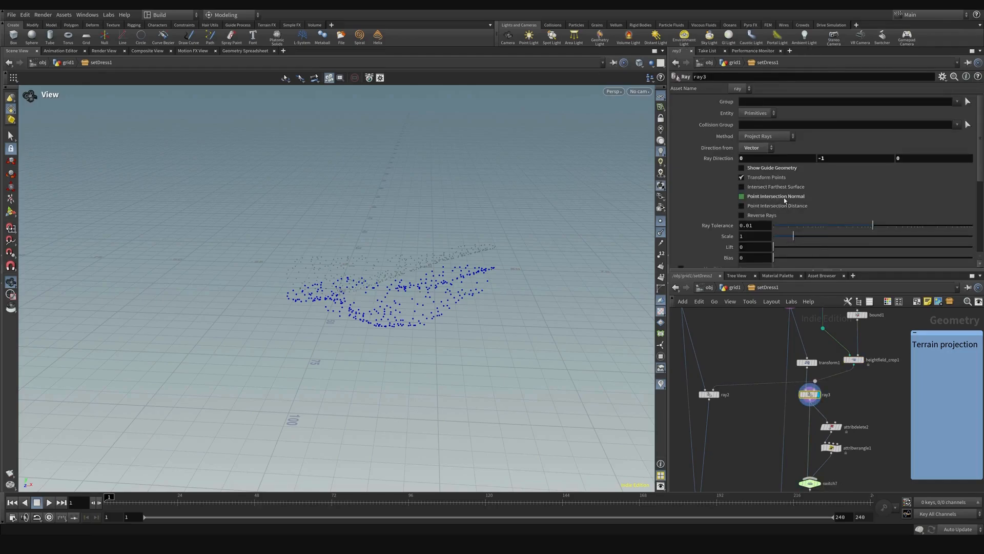
{"action": "mouse_move", "coordinate": [831, 206]}
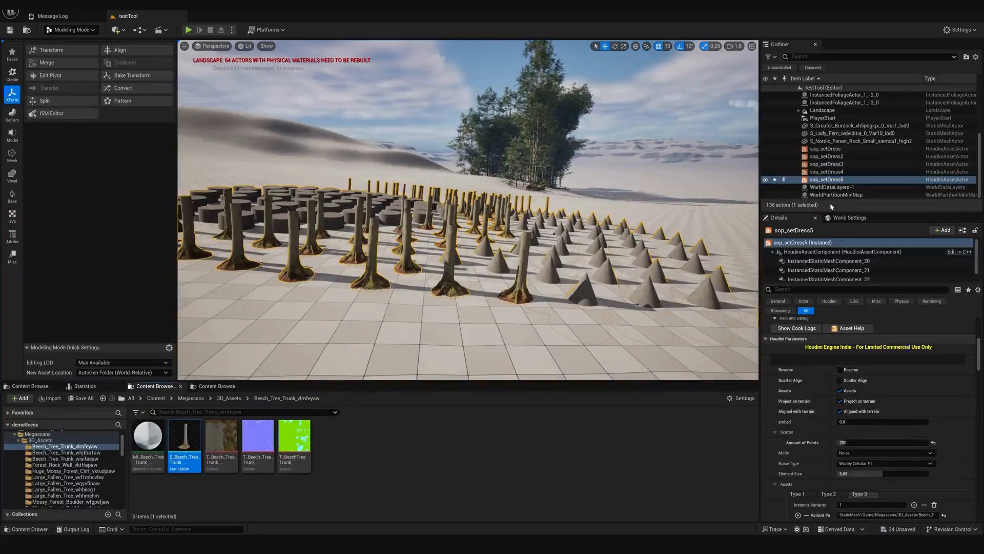
{"action": "mouse_move", "coordinate": [839, 411]}
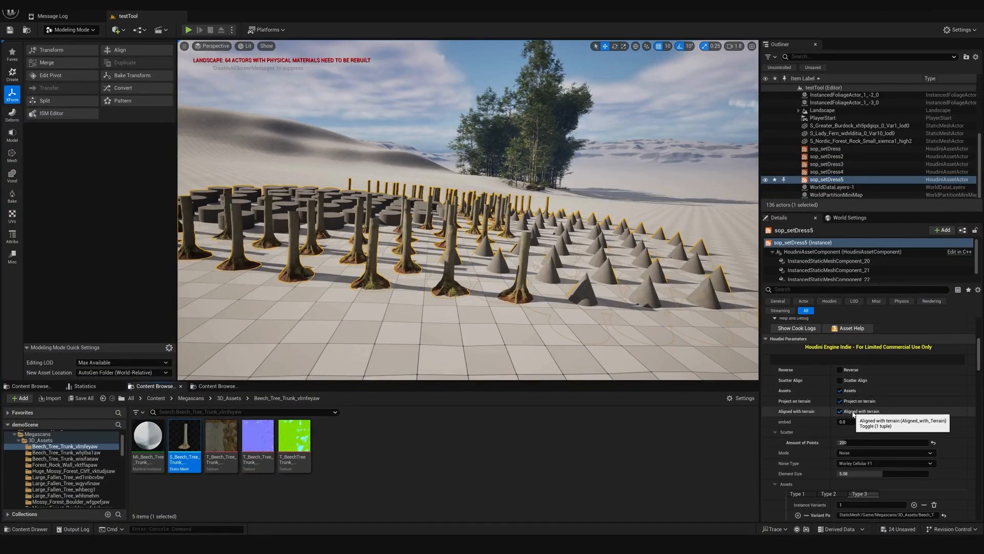
{"action": "left_click", "coordinate": [841, 411]}
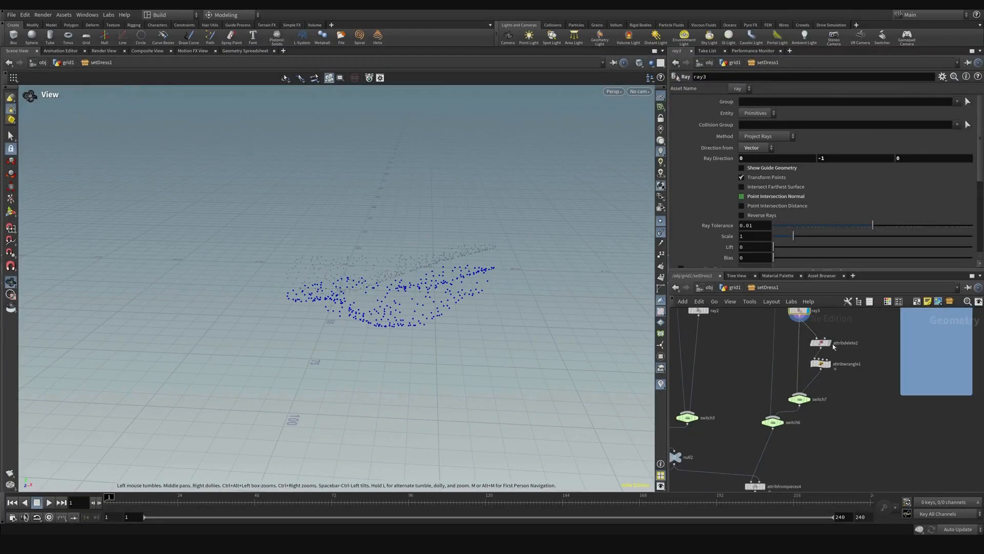
Inspect attribwrangle1's axis swap and the switch7/switch6 terrain alignment and projection toggles
{"action": "left_click", "coordinate": [819, 366]}
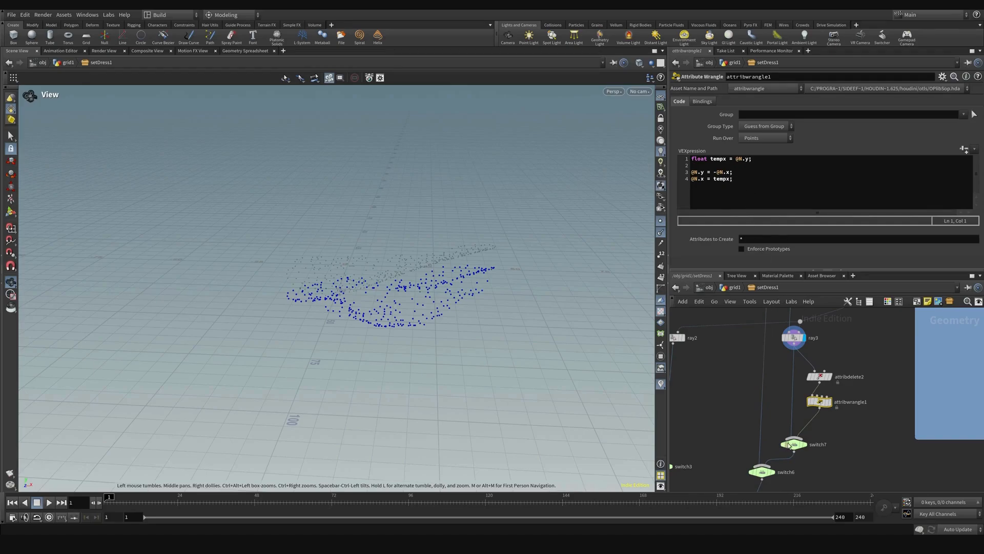
{"action": "left_click", "coordinate": [794, 444]}
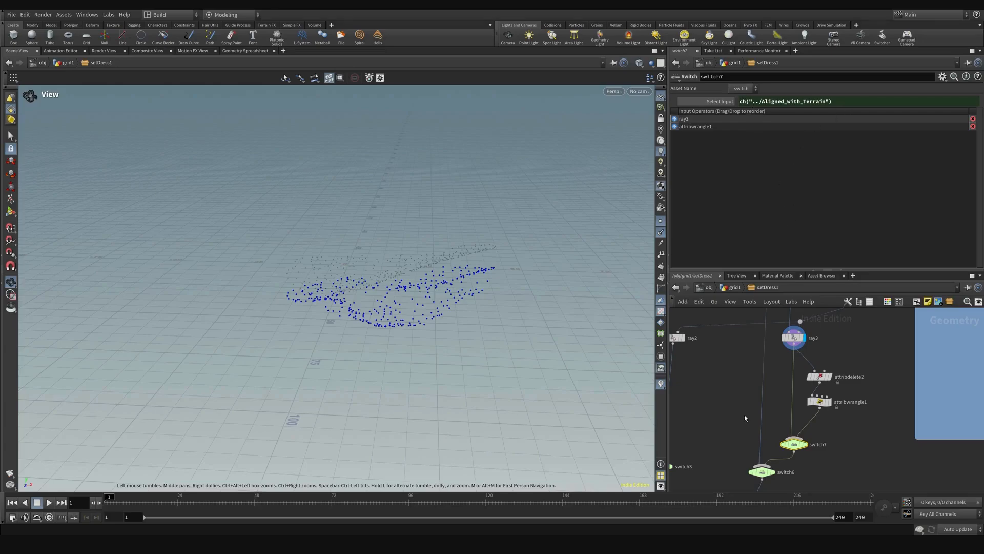
{"action": "left_click", "coordinate": [793, 382]}
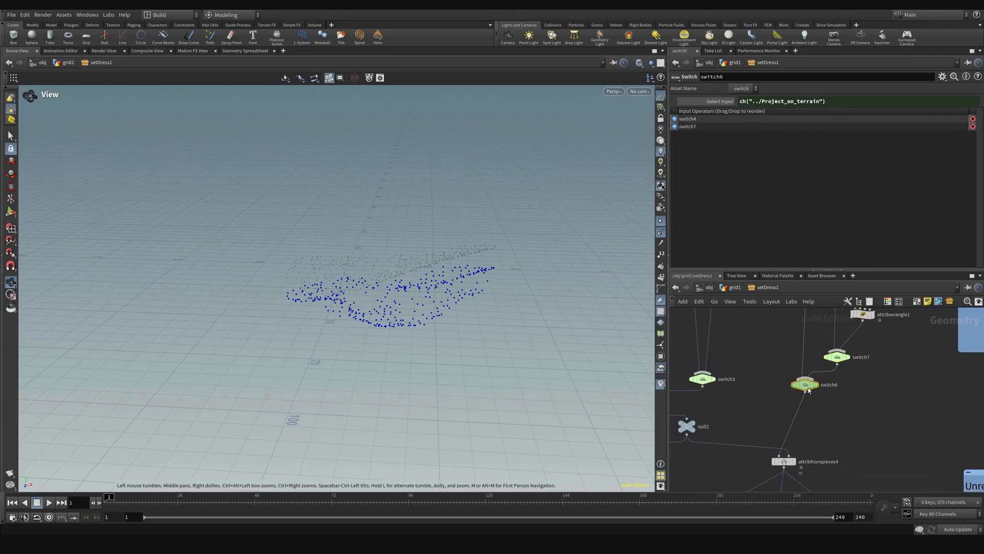
{"action": "mouse_move", "coordinate": [806, 385]}
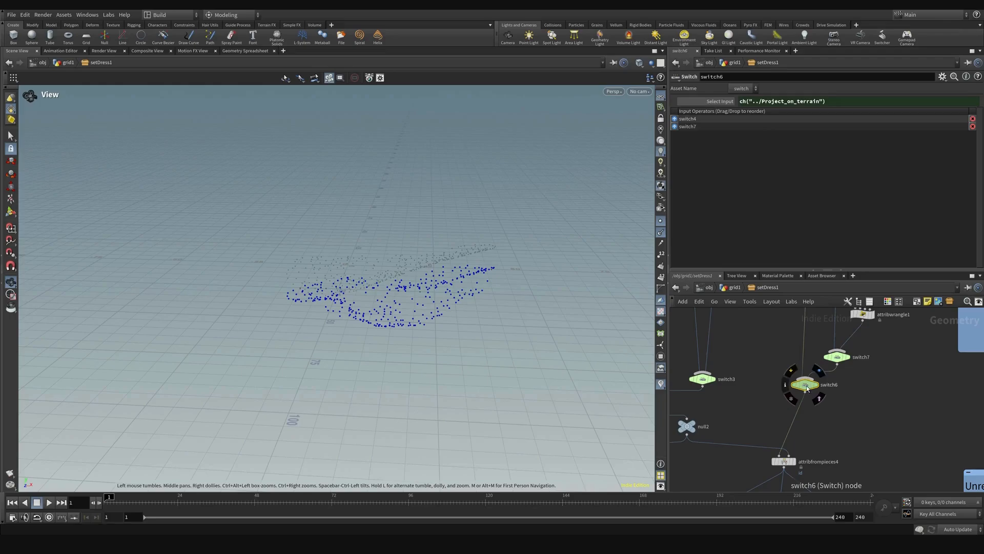
{"action": "left_click", "coordinate": [837, 357]}
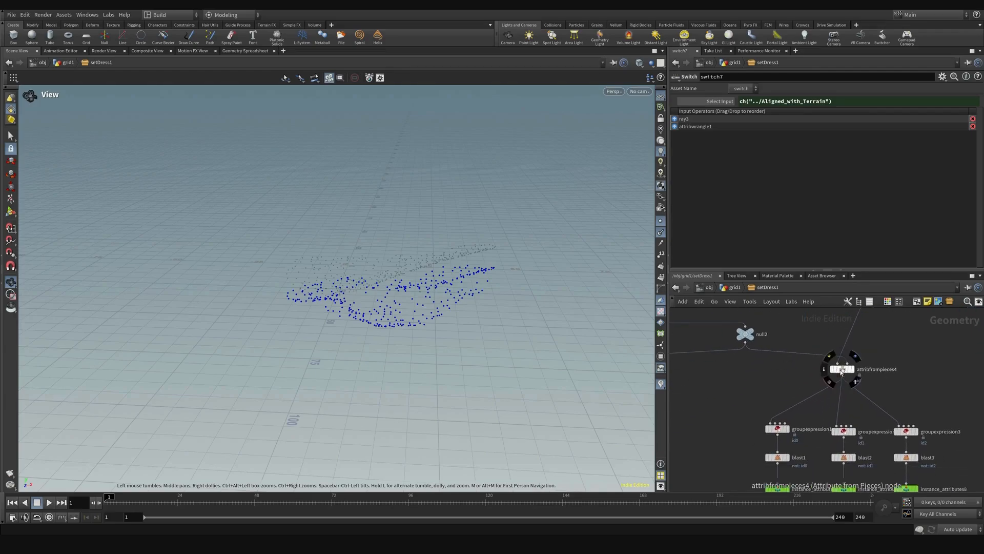
Inspect attribfrompieces4's noise id and groupexpression1, then show the Geometry Spreadsheet of point attributes
{"action": "left_click", "coordinate": [841, 368]}
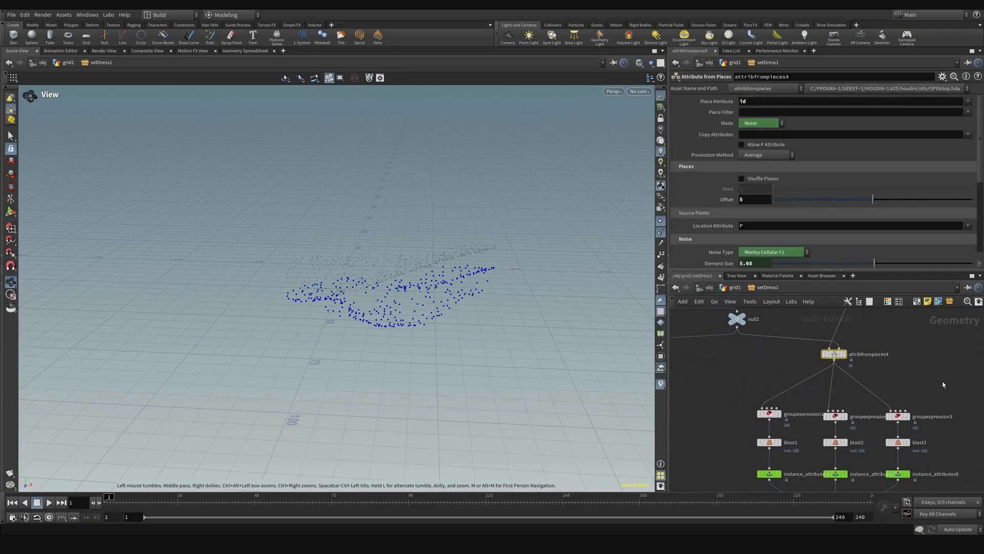
{"action": "scroll", "scroll_direction": "down", "scroll_amount": 3}
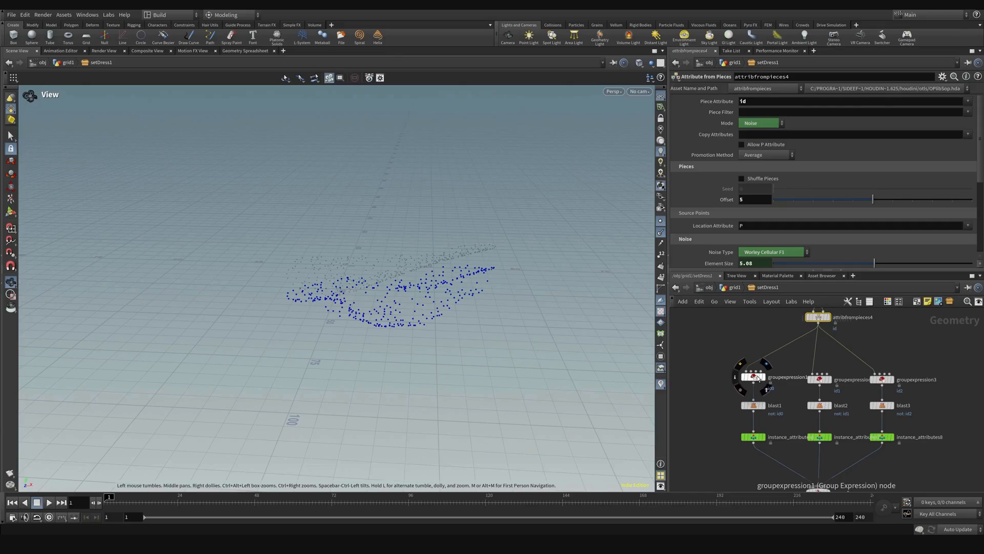
{"action": "left_click", "coordinate": [751, 376]}
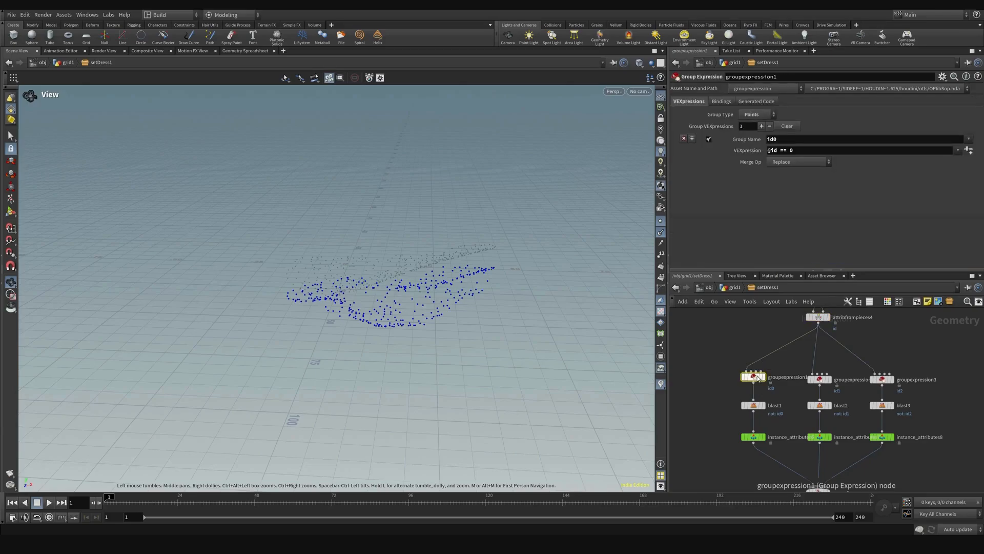
{"action": "scroll", "scroll_direction": "down", "scroll_amount": 3}
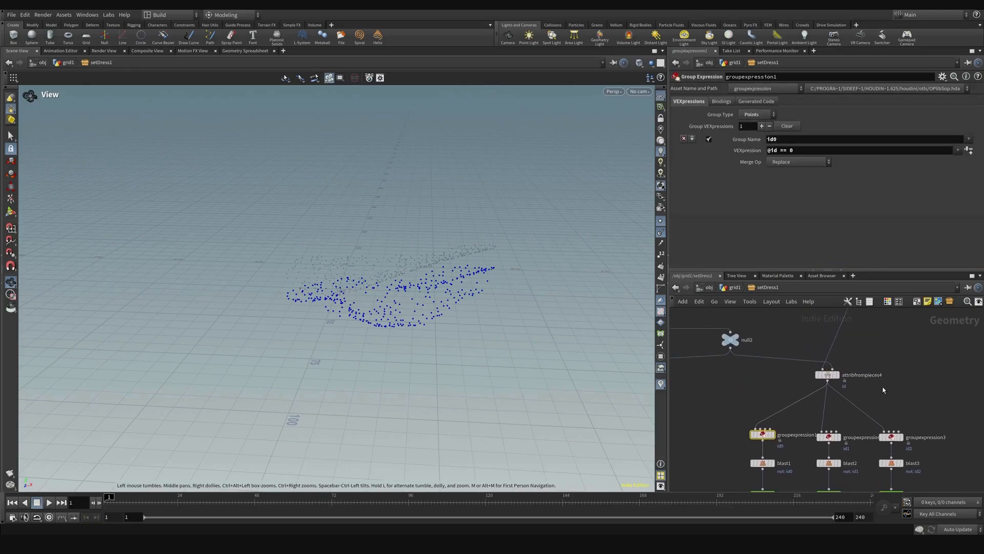
{"action": "left_click", "coordinate": [827, 375]}
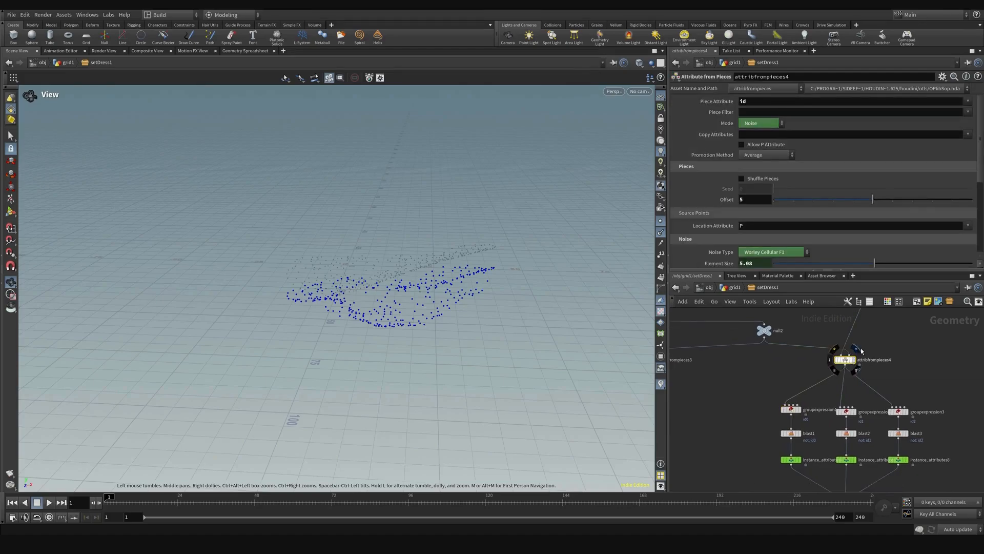
{"action": "left_click", "coordinate": [246, 50]}
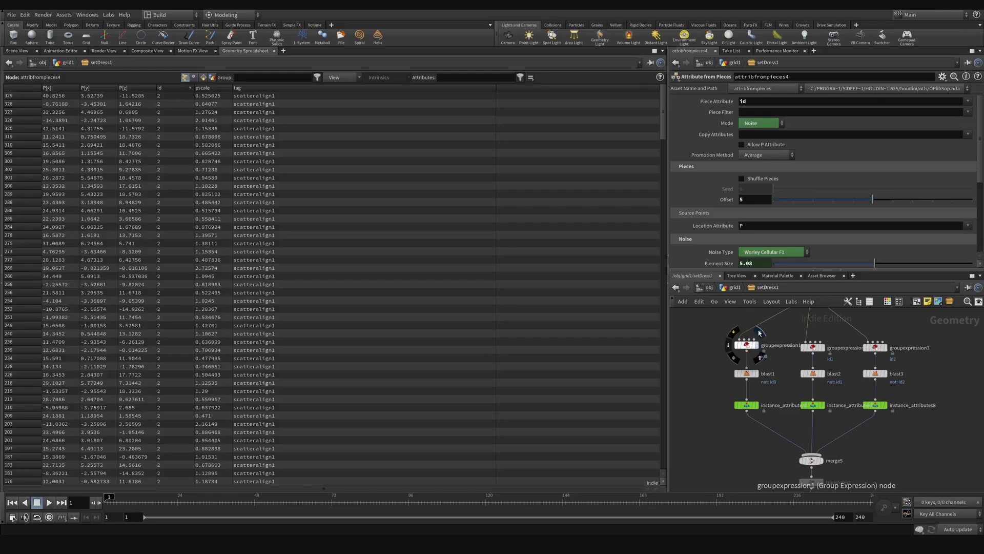
Inspect groupexpression1, blast1 and instance_attributes6 for the id-0 branch's orient and scale attributes
{"action": "left_click", "coordinate": [748, 344]}
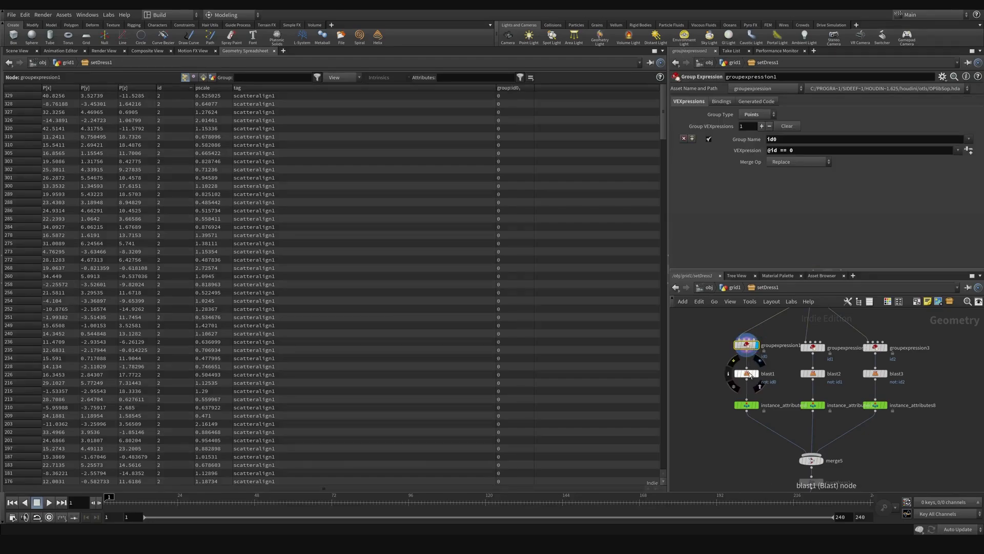
{"action": "left_click", "coordinate": [745, 374]}
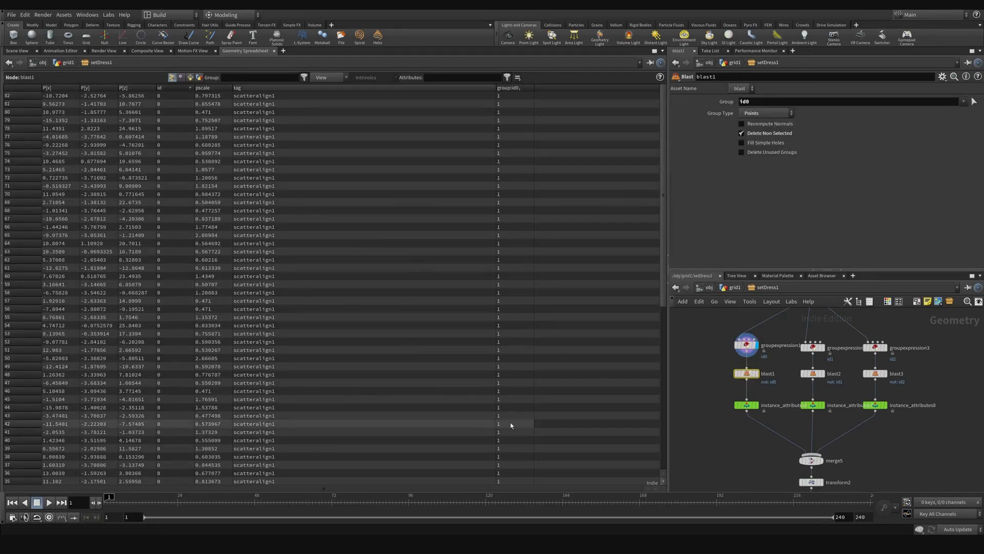
{"action": "mouse_move", "coordinate": [747, 405]}
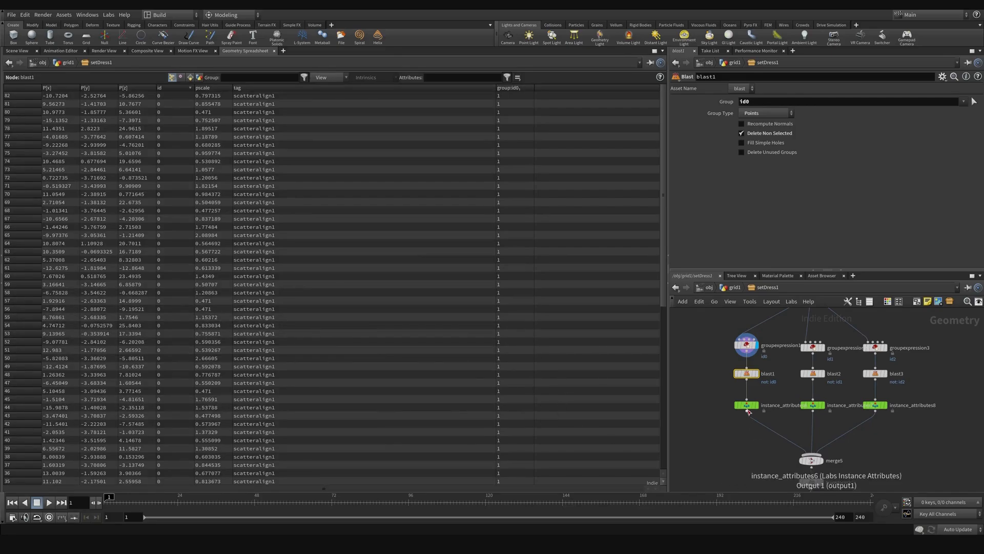
{"action": "left_click", "coordinate": [746, 405]}
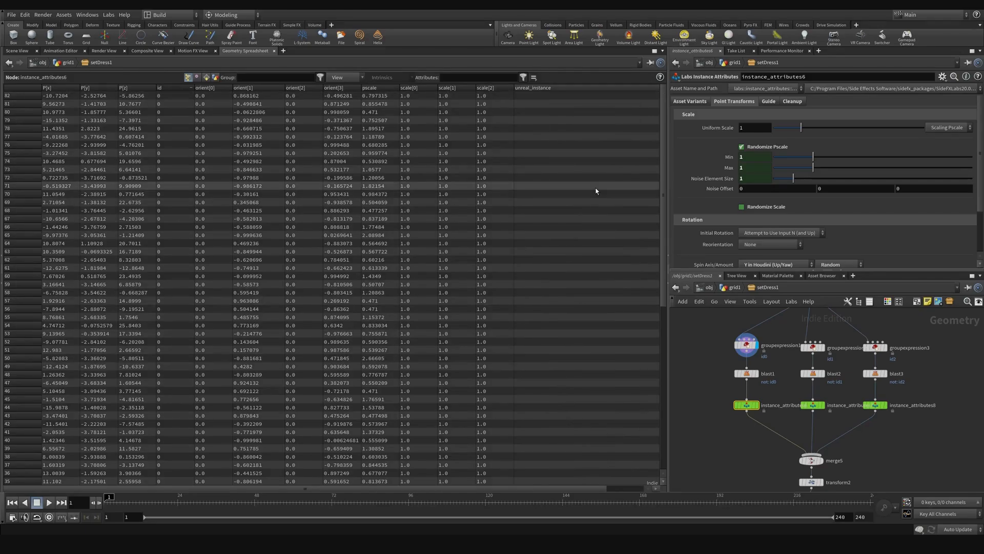
{"action": "mouse_move", "coordinate": [597, 163]}
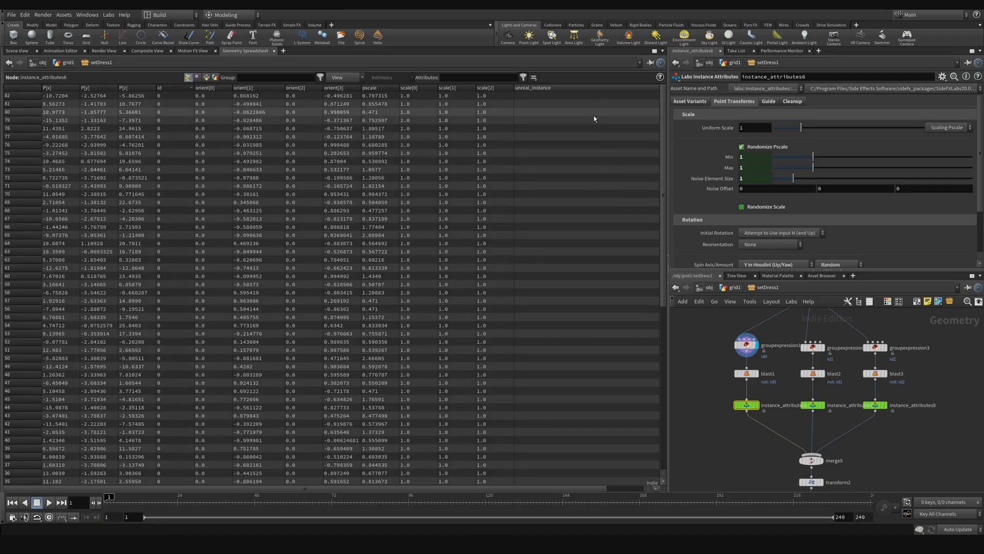
{"action": "mouse_move", "coordinate": [583, 121]}
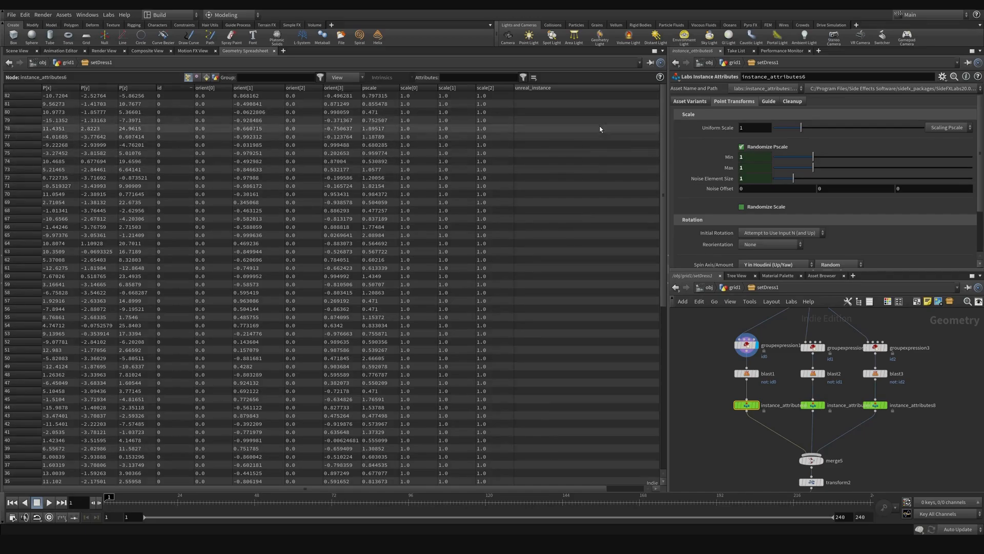
{"action": "mouse_move", "coordinate": [821, 420]}
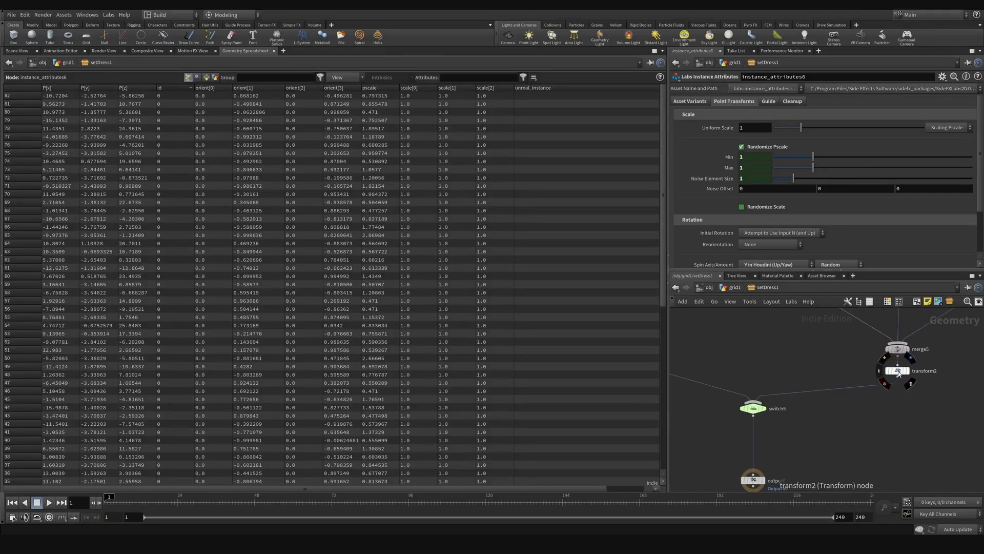
Inspect transform2's embed-driven translate expression and switch5's Assets-driven input
{"action": "left_click", "coordinate": [920, 370]}
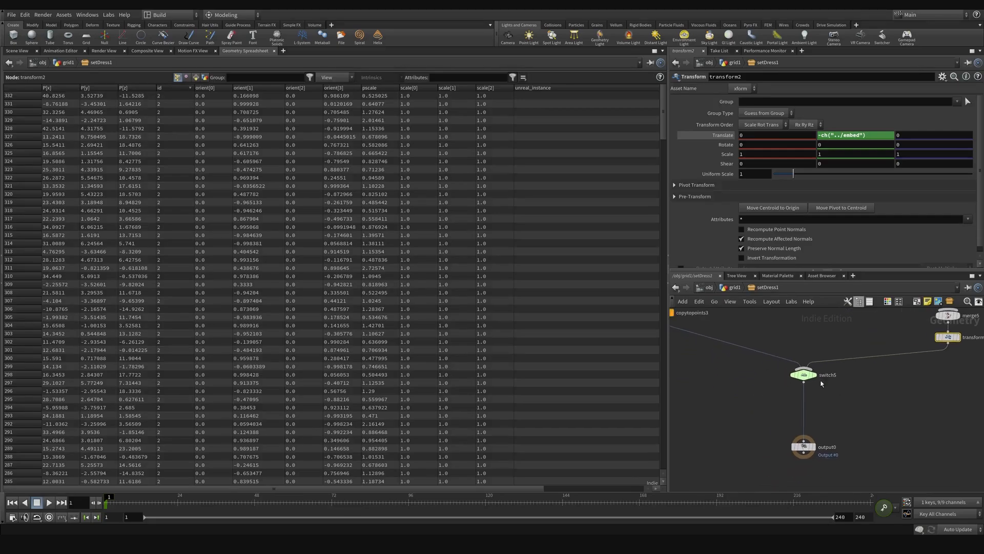
{"action": "left_click", "coordinate": [804, 375]}
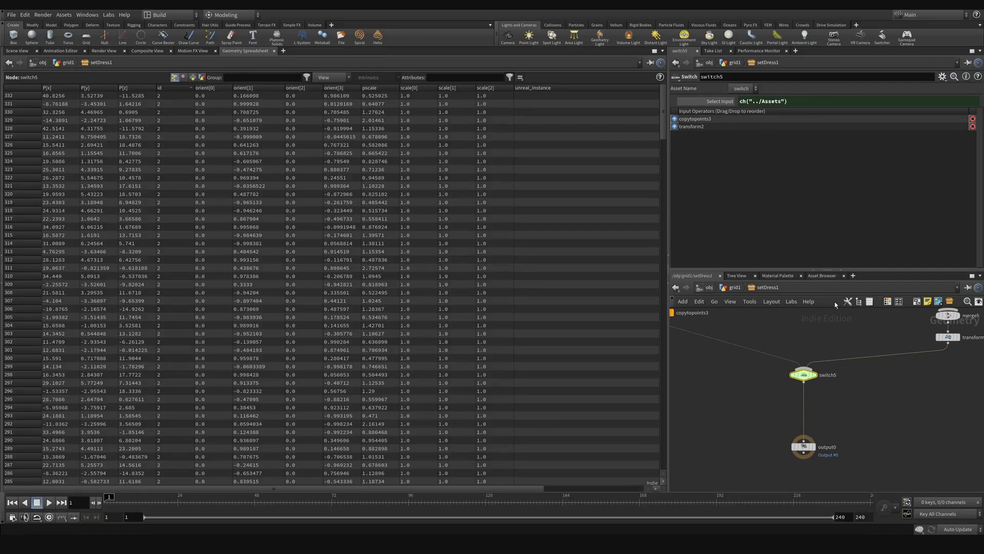
{"action": "mouse_move", "coordinate": [827, 419]}
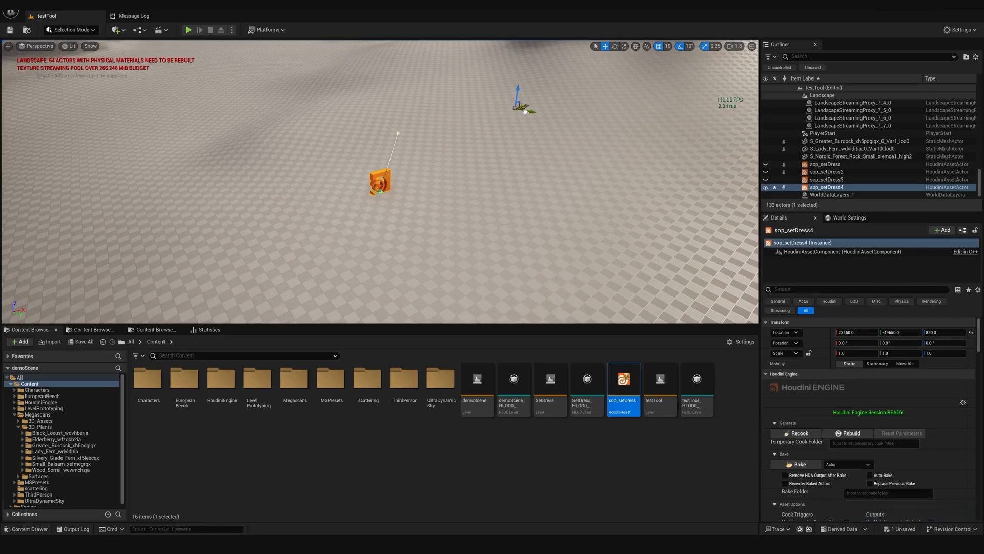
Select sop_setDress4 so Houdini Engine cooks scattered rock instances onto the landscape
{"action": "left_click", "coordinate": [848, 433]}
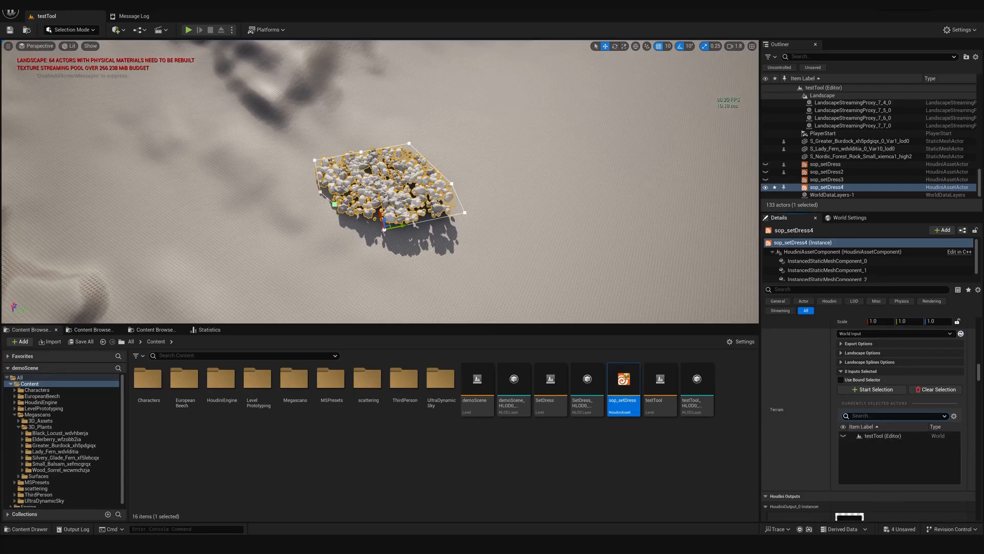
{"action": "mouse_move", "coordinate": [488, 245]}
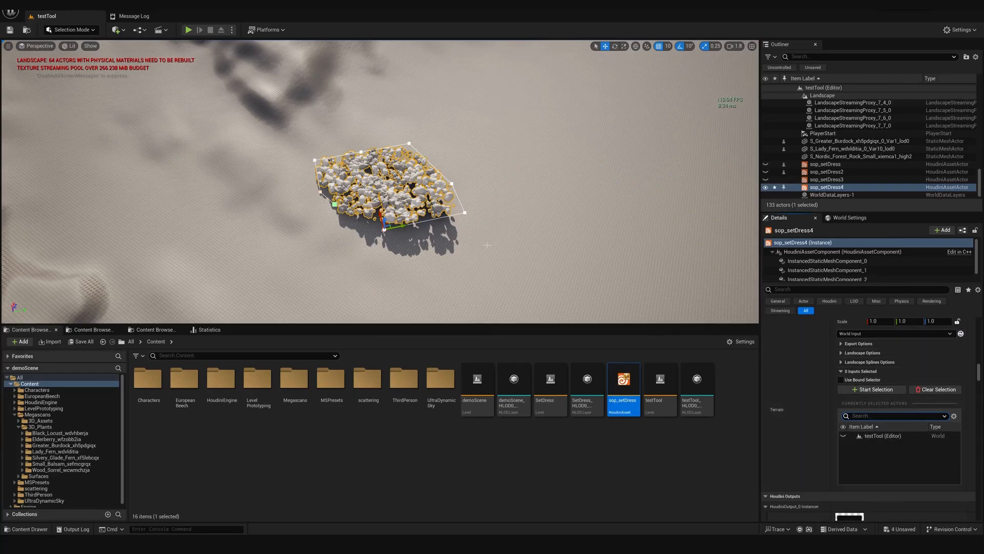
{"action": "mouse_move", "coordinate": [871, 389]}
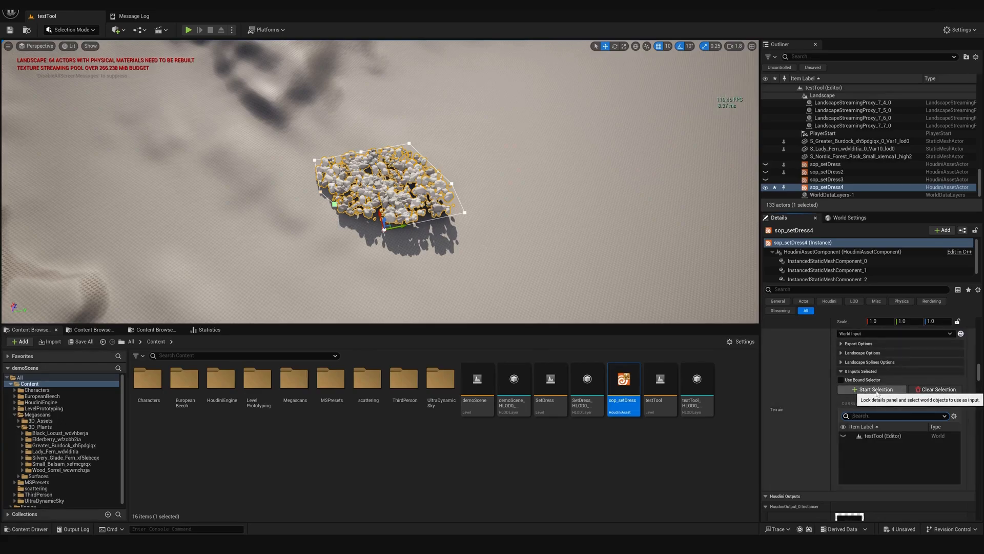
Start selecting world objects as the Terrain input of sop_setDress4
{"action": "left_click", "coordinate": [872, 390]}
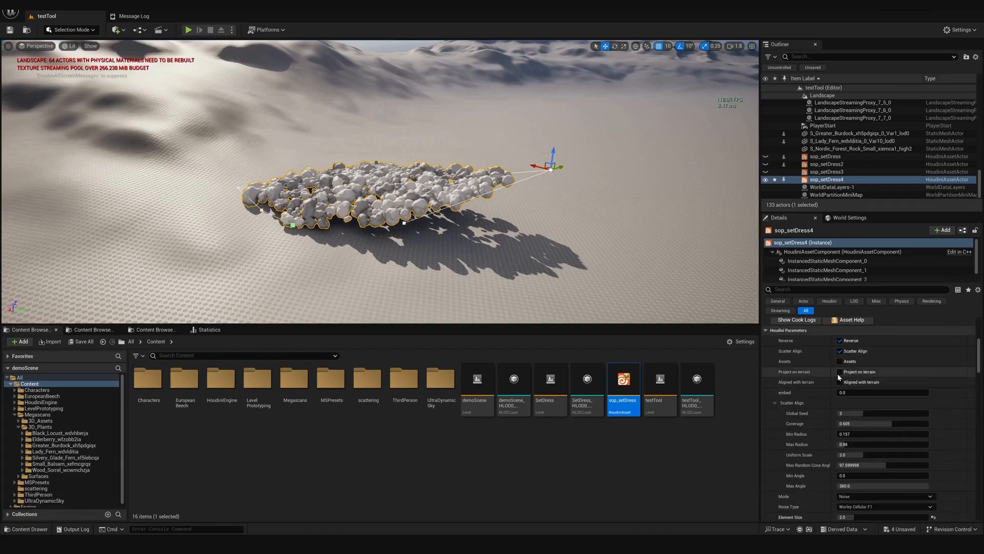
{"action": "mouse_move", "coordinate": [841, 375]}
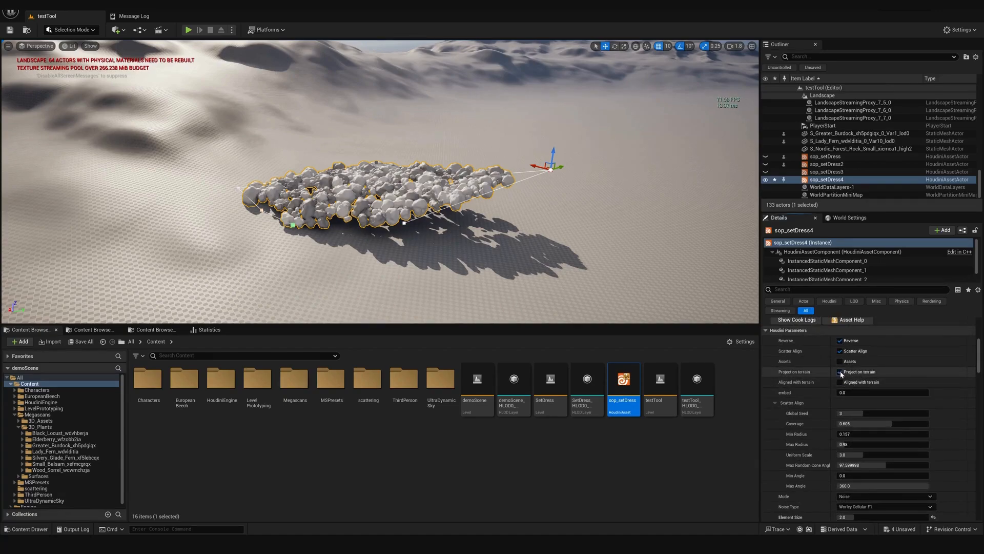
Enable Project on terrain so the scattered rocks sit on the landscape surface
{"action": "left_click", "coordinate": [840, 371]}
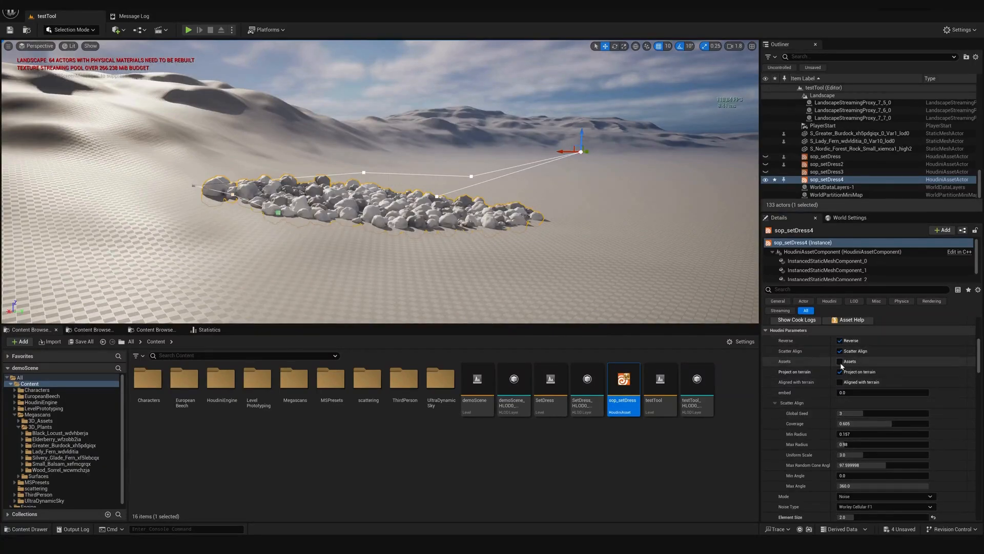
Enable custom Assets and assign three European beech SimpleWind meshes as Type 1 variants
{"action": "left_click", "coordinate": [841, 361]}
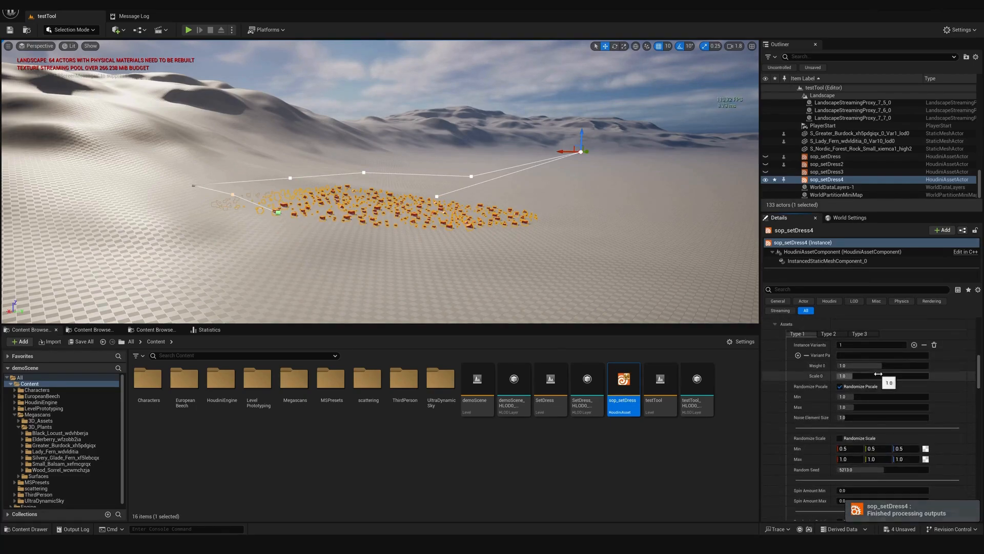
{"action": "scroll", "scroll_direction": "up", "scroll_amount": 3}
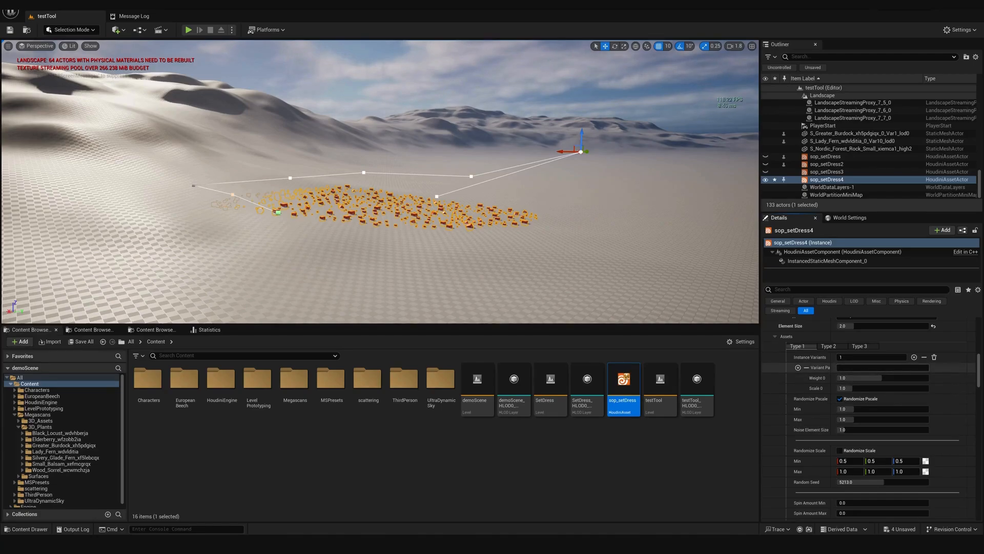
{"action": "mouse_move", "coordinate": [877, 387]}
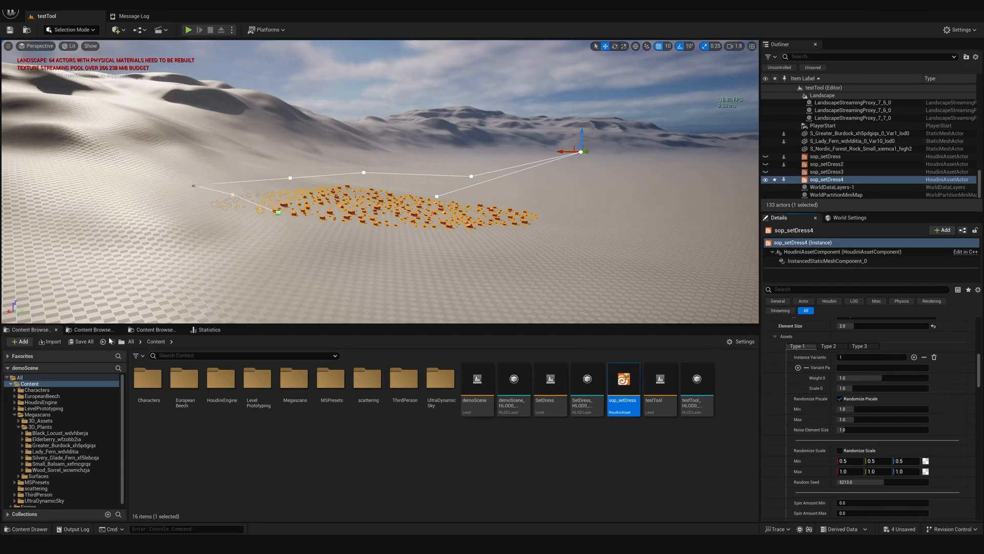
{"action": "left_click", "coordinate": [46, 414]}
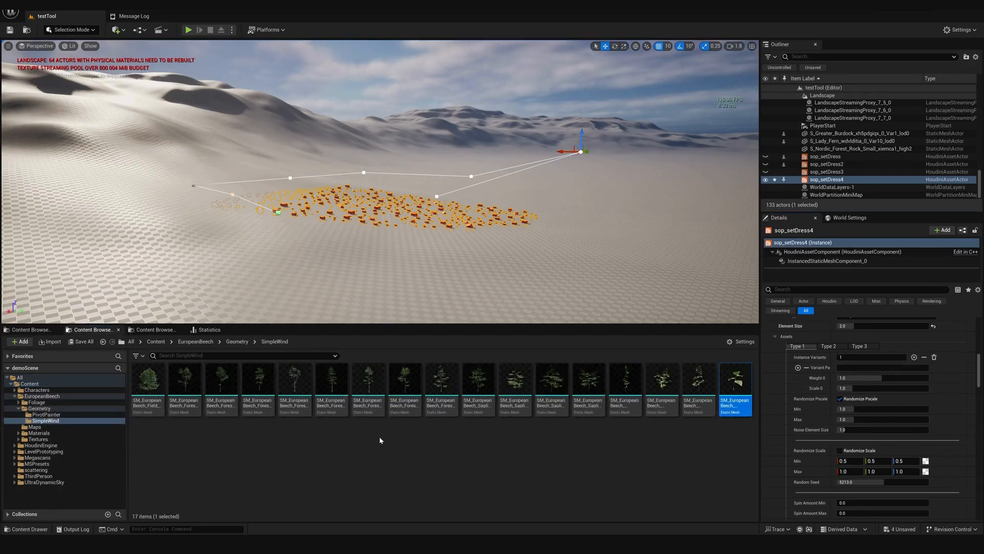
{"action": "mouse_move", "coordinate": [183, 389]}
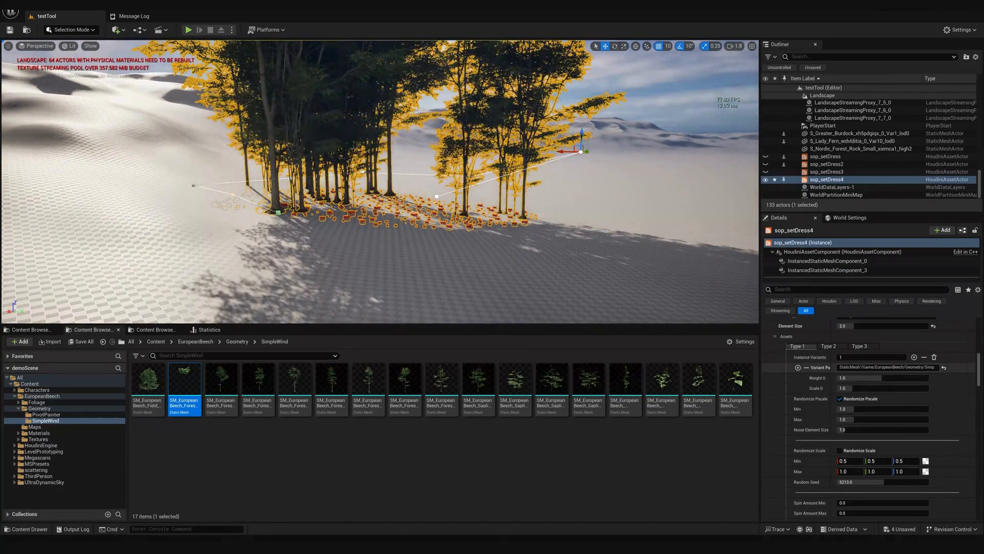
{"action": "left_click", "coordinate": [913, 357]}
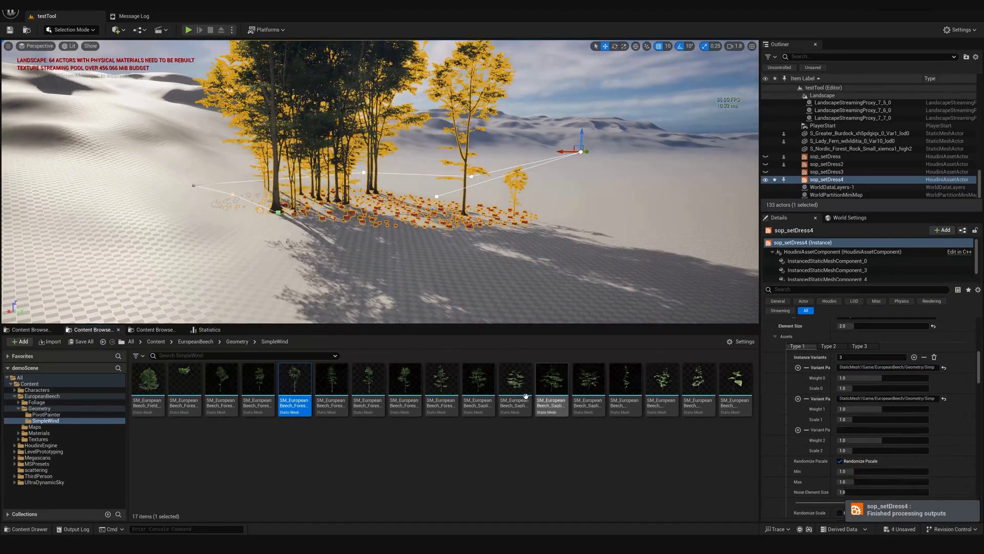
{"action": "left_click", "coordinate": [440, 387]}
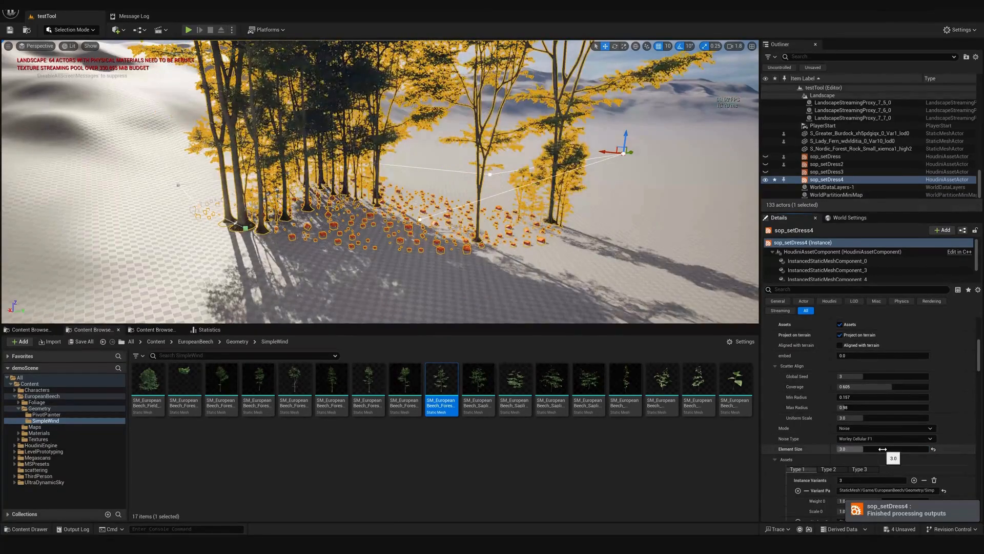
Try Patches and Random scatter modes, then return the trees to Noise distribution
{"action": "left_click", "coordinate": [885, 428]}
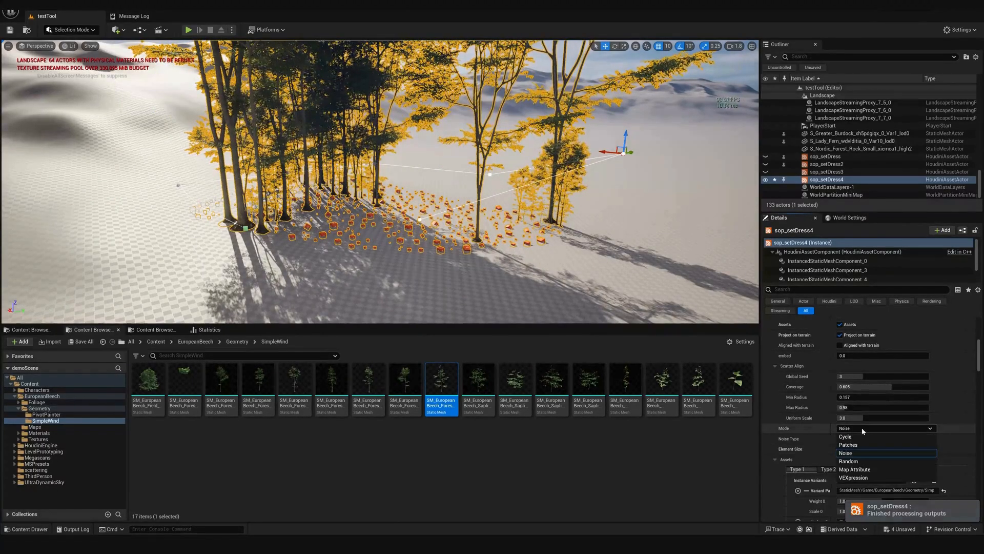
{"action": "left_click", "coordinate": [848, 444]}
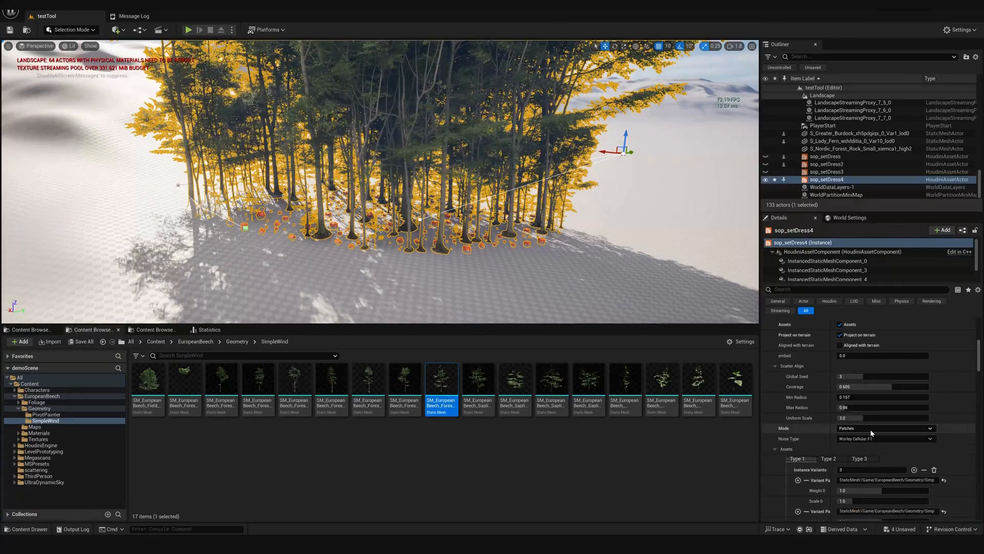
{"action": "left_click", "coordinate": [884, 428]}
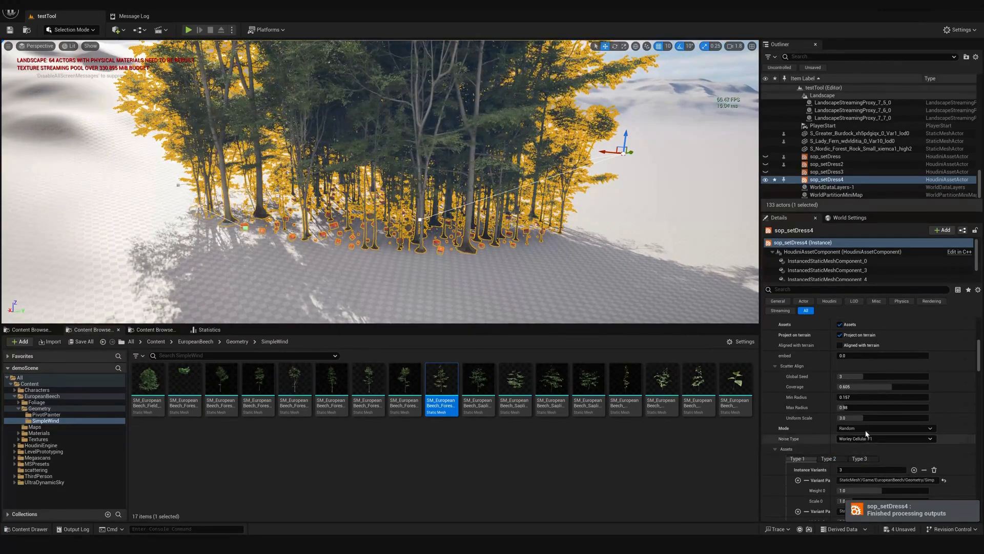
{"action": "left_click", "coordinate": [885, 438]}
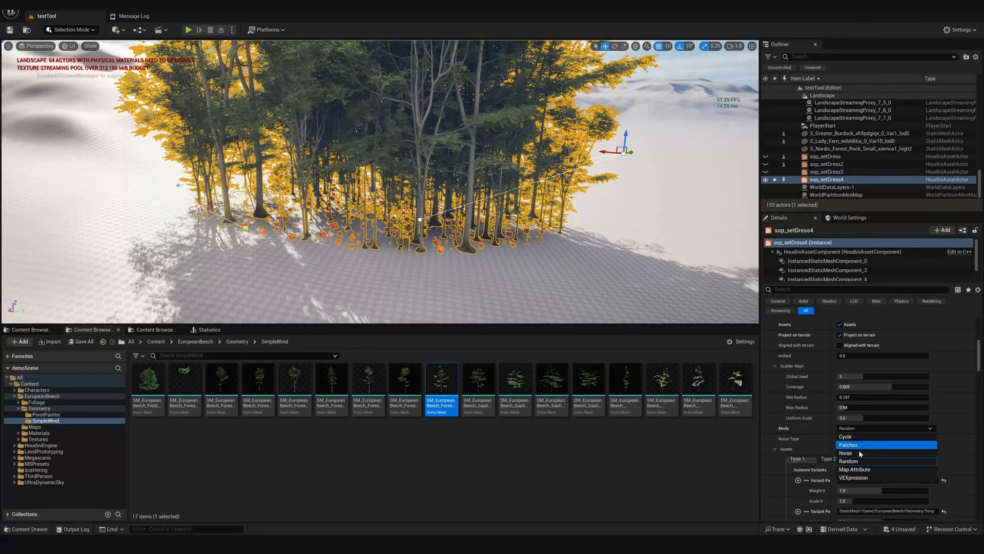
{"action": "left_click", "coordinate": [846, 453]}
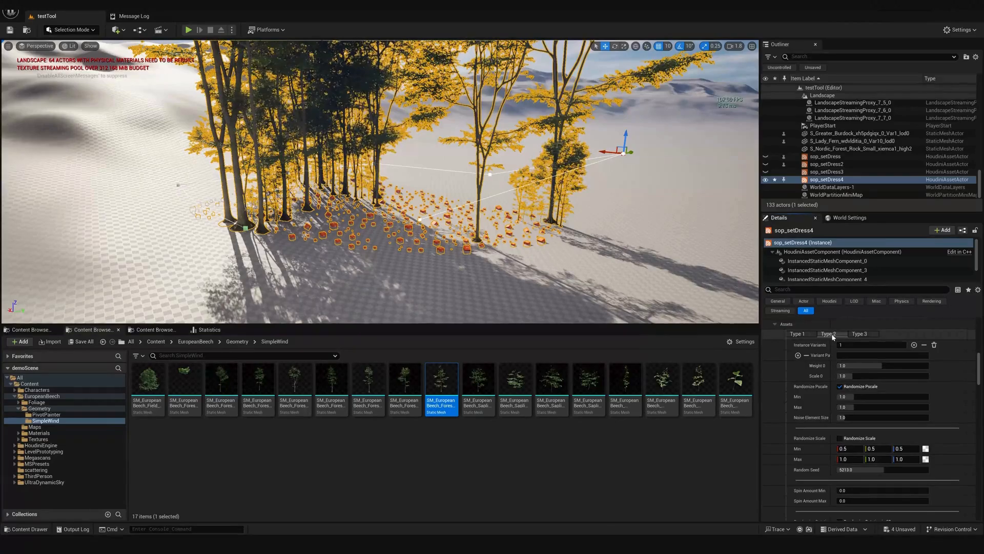
Assign Nordic_Forest_Rock_Small and Mossy_Forest_Rock as the two Type 2 variants
{"action": "left_click", "coordinate": [916, 344]}
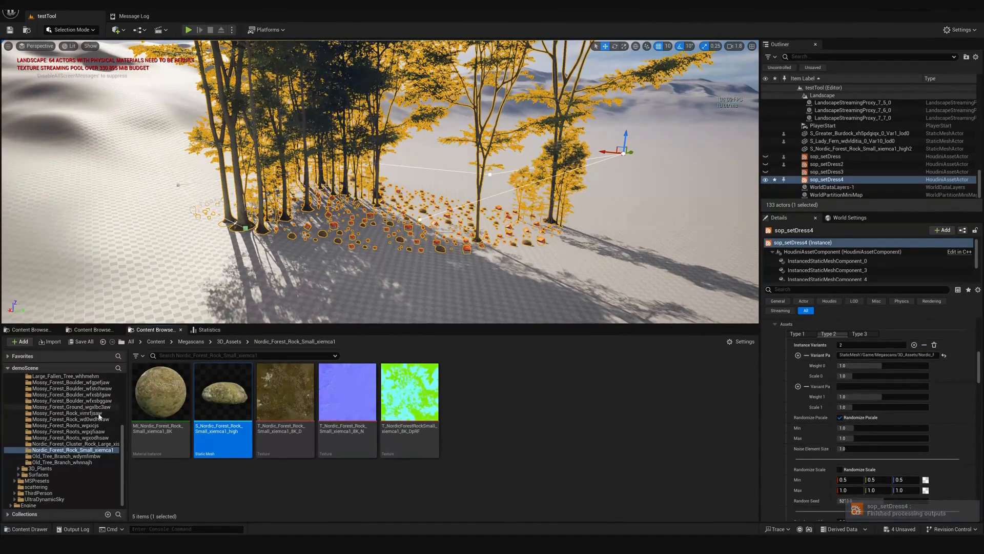
{"action": "left_click", "coordinate": [67, 431]}
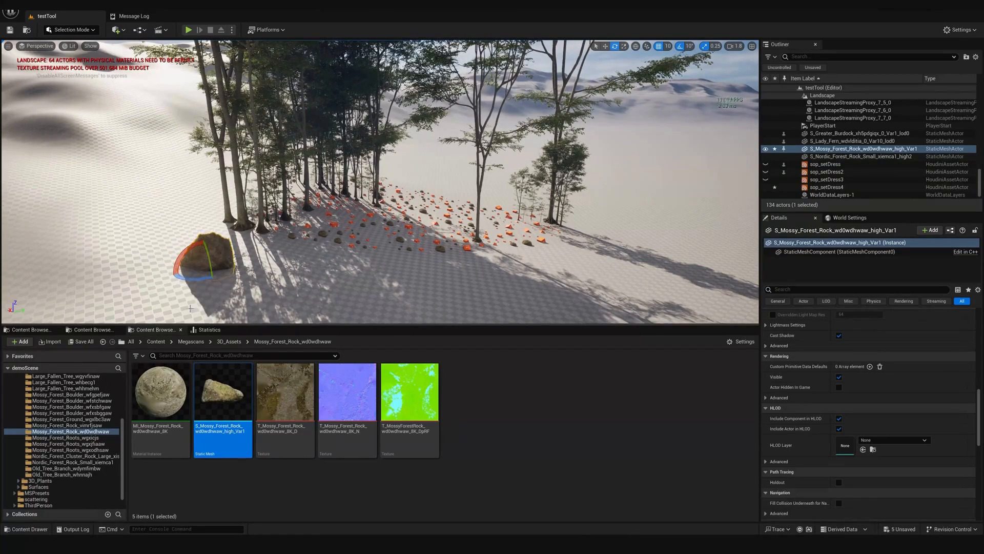
{"action": "left_click", "coordinate": [825, 178]}
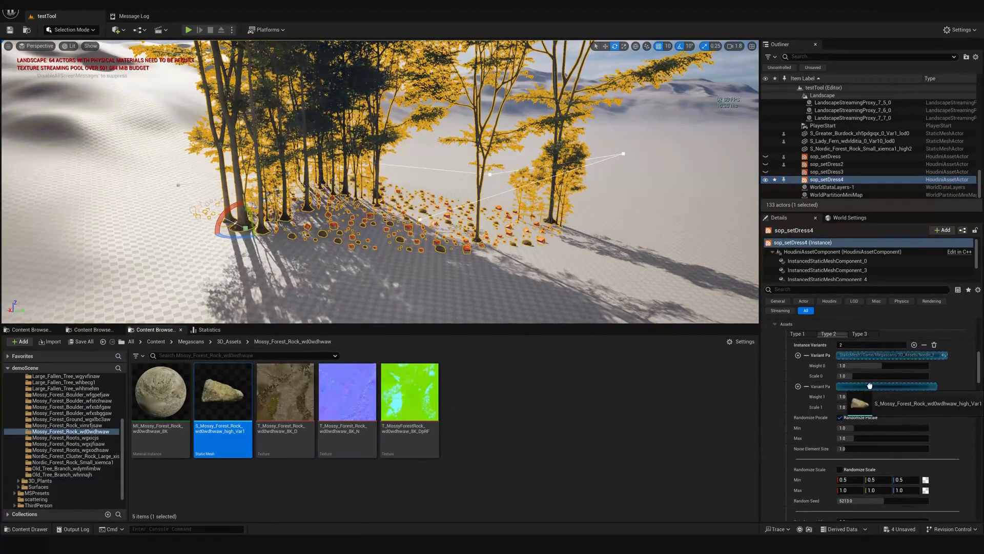
{"action": "left_click", "coordinate": [69, 455]}
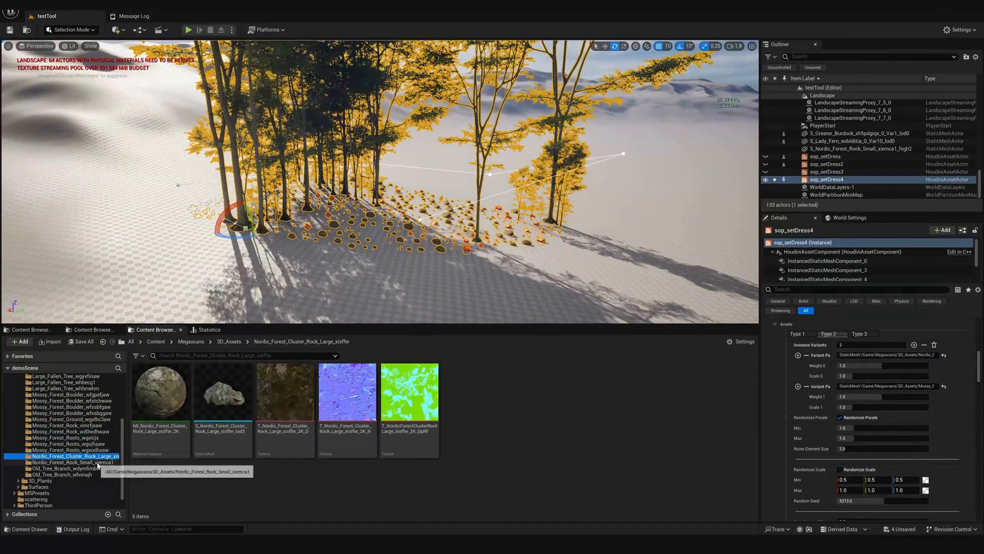
Assign Lady_Fern meshes as Type 3 variants, adjust fern scales, and set Type 2 scales to 2.0 and 1.5
{"action": "left_click", "coordinate": [859, 334]}
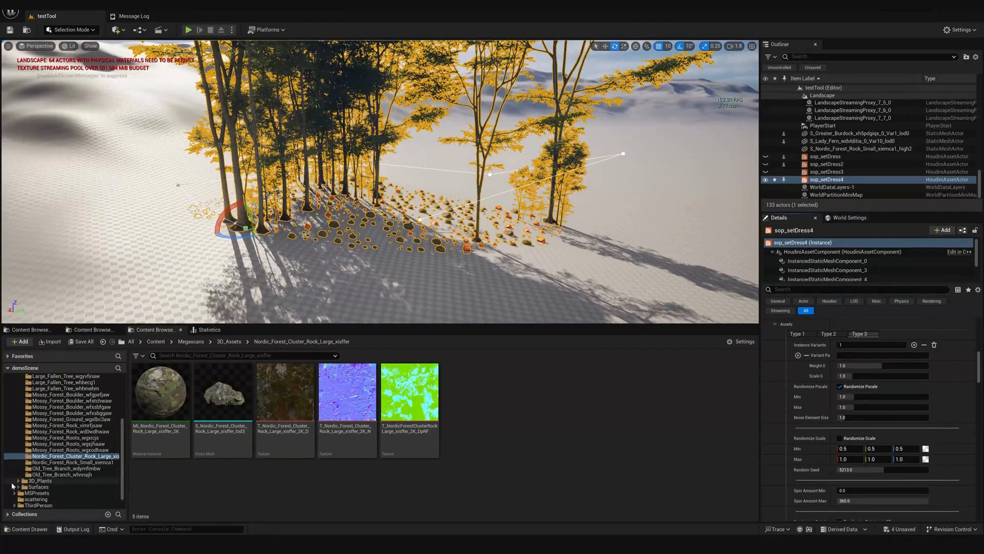
{"action": "left_click", "coordinate": [52, 444]}
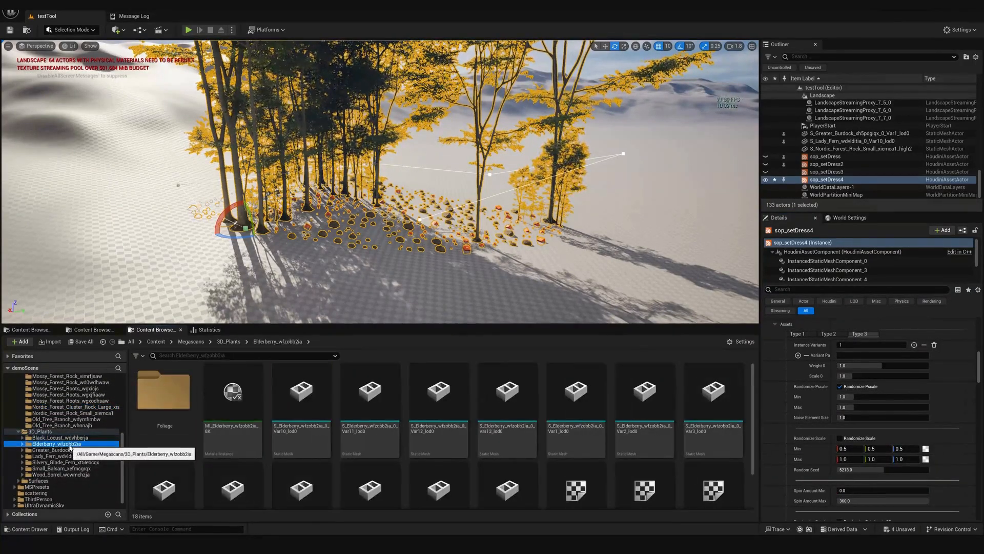
{"action": "left_click", "coordinate": [52, 455]}
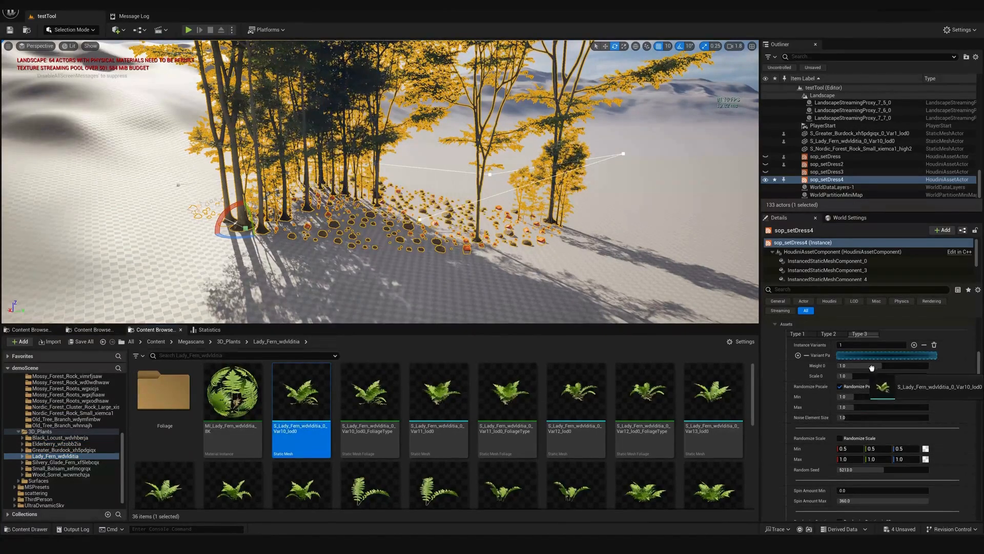
{"action": "left_click", "coordinate": [909, 345]}
{"action": "type", "text": "20"}
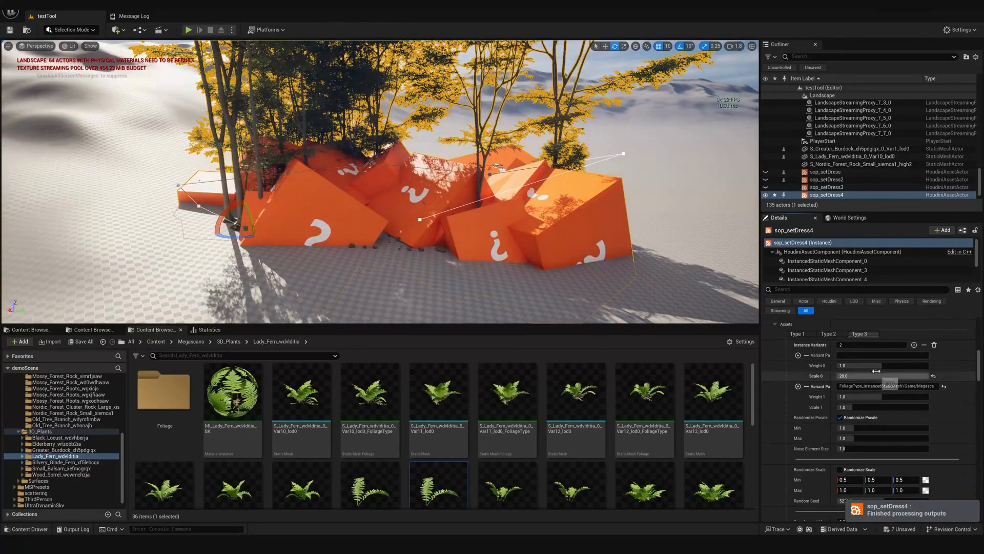
{"action": "left_click", "coordinate": [300, 392]}
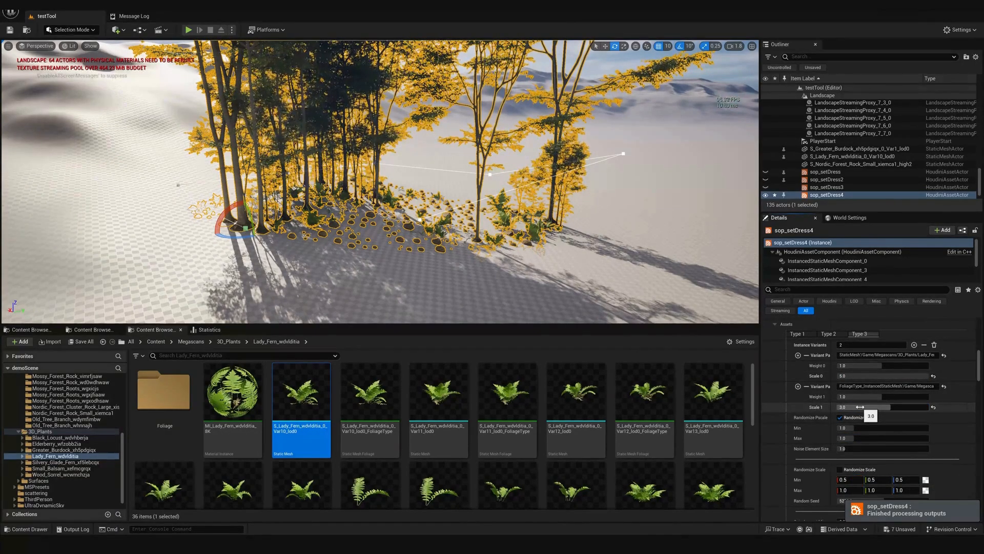
{"action": "left_click", "coordinate": [828, 334]}
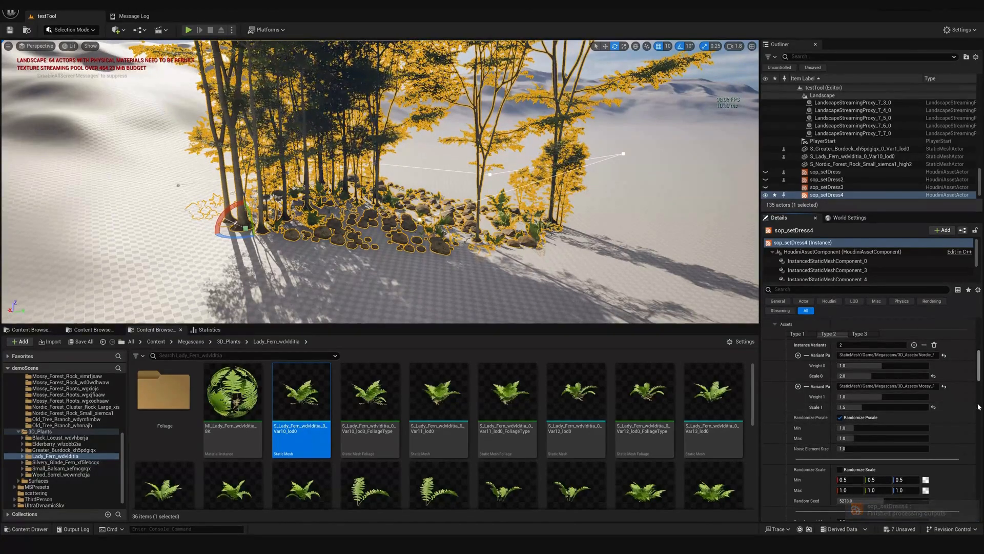
Uncheck Scatter Align to scatter 2500 points by noise and lower Type 1 weights to 0.5 and 0.3
{"action": "scroll", "scroll_direction": "up", "scroll_amount": 3}
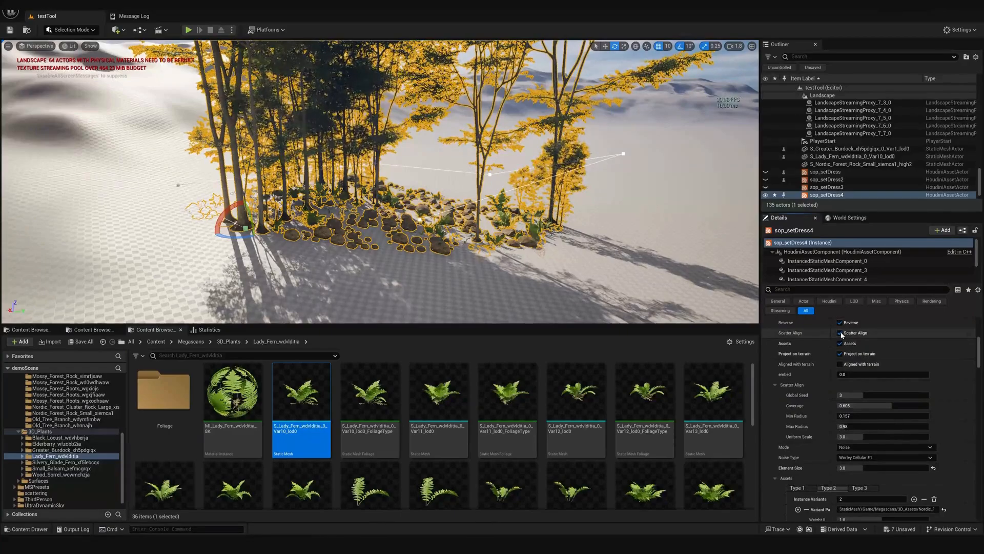
{"action": "left_click", "coordinate": [840, 332]}
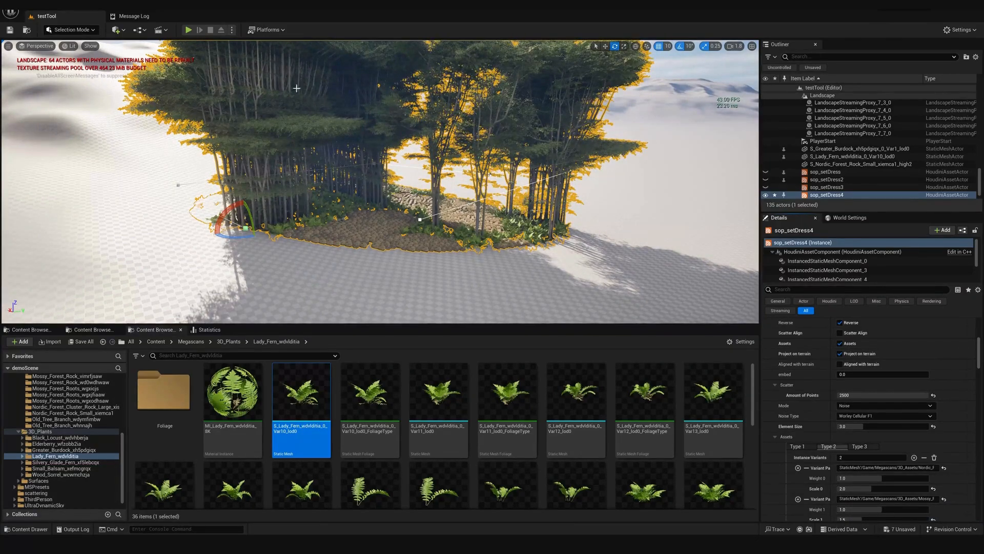
{"action": "scroll", "scroll_direction": "down", "scroll_amount": 3}
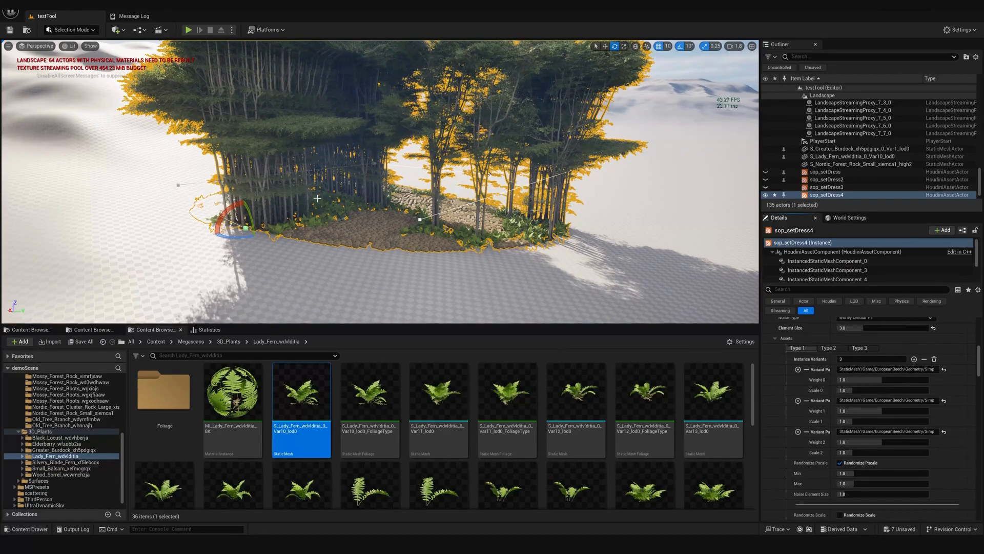
{"action": "scroll", "scroll_direction": "down", "scroll_amount": 3}
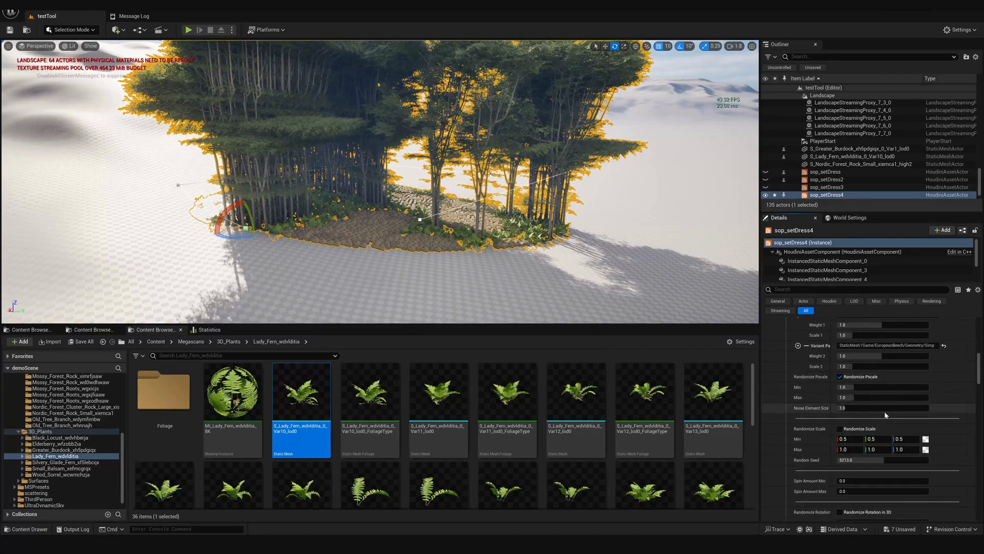
{"action": "scroll", "scroll_direction": "down", "scroll_amount": 3}
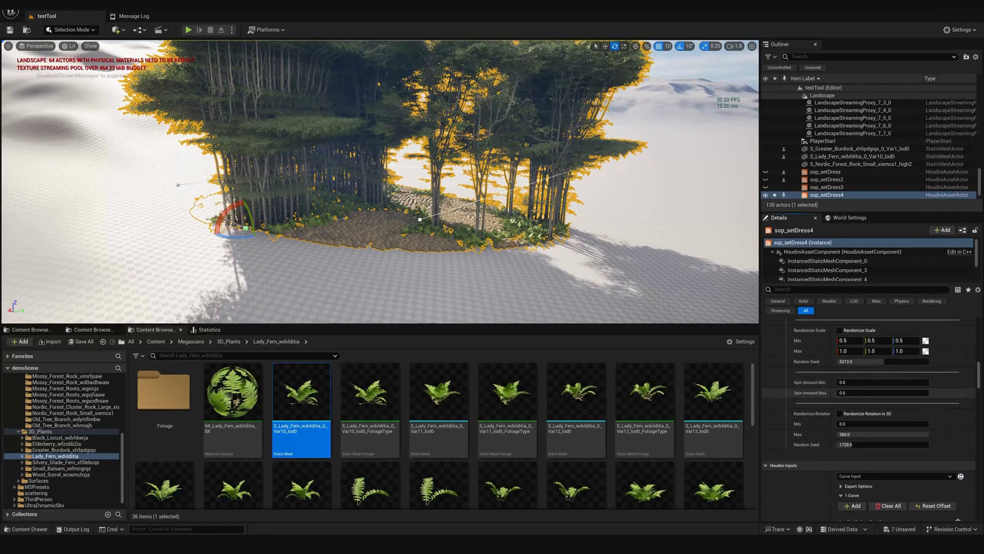
{"action": "triple_click", "coordinate": [882, 392]}
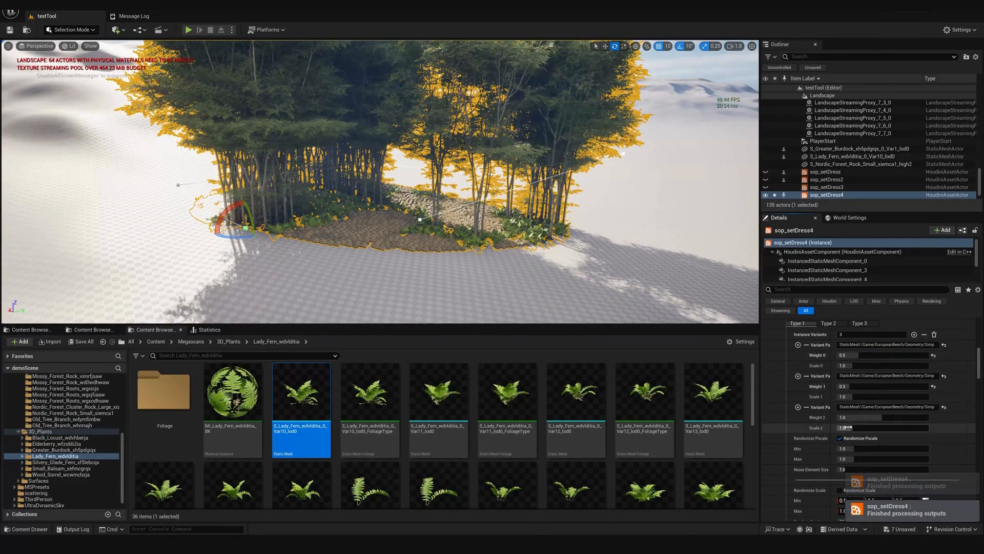
Set Spin Amount Max to 360.0 and enable Randomize Rotation in 3D
{"action": "scroll", "scroll_direction": "down", "scroll_amount": 3}
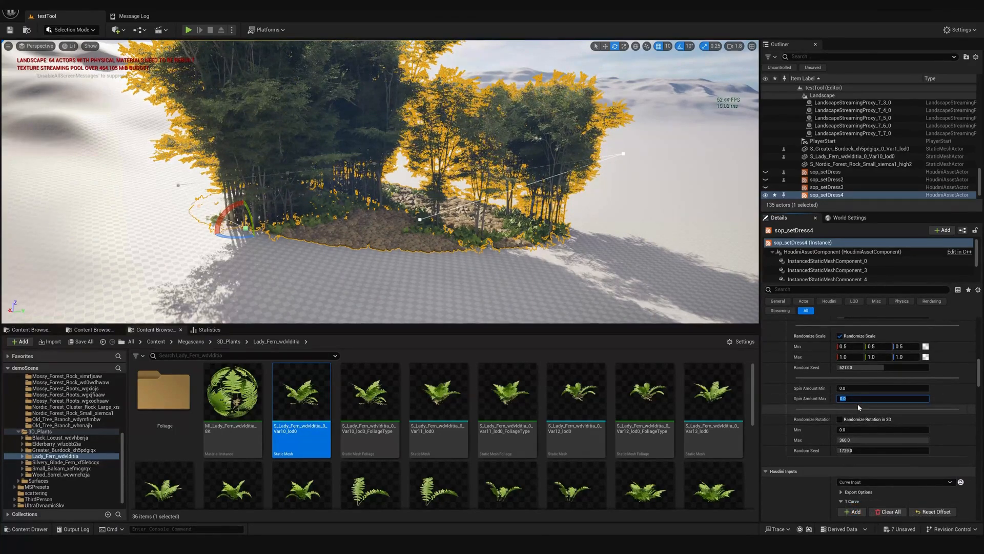
{"action": "type", "text": "360.0"}
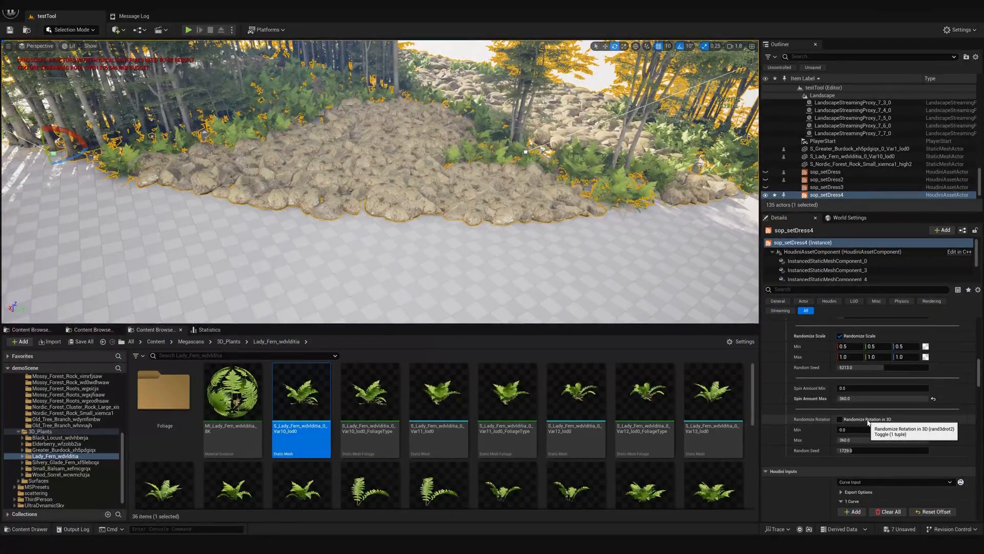
{"action": "left_click", "coordinate": [839, 419]}
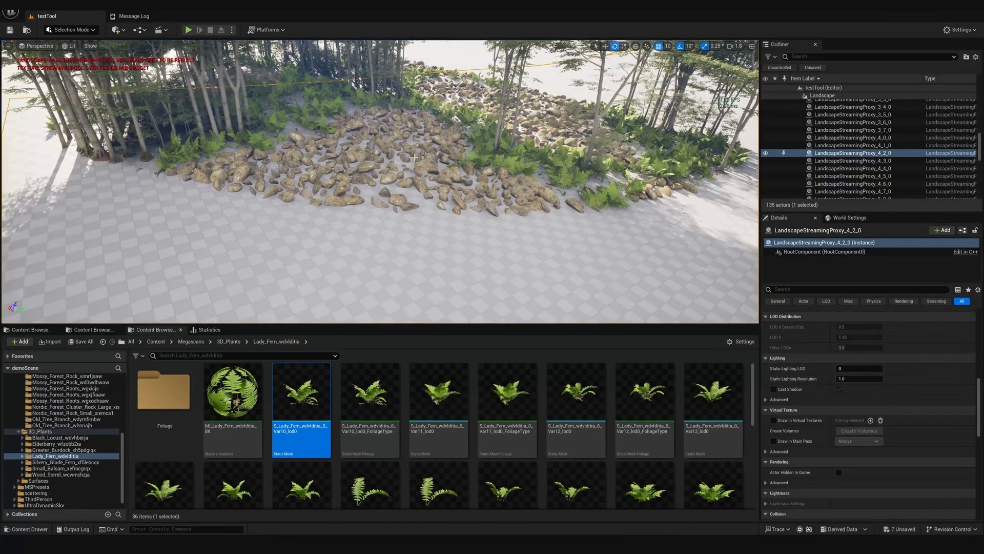
Assign Lady_Fern Var13 as Type 2's third variant and set Randomize Pscale Max to 2.0
{"action": "left_click", "coordinate": [826, 178]}
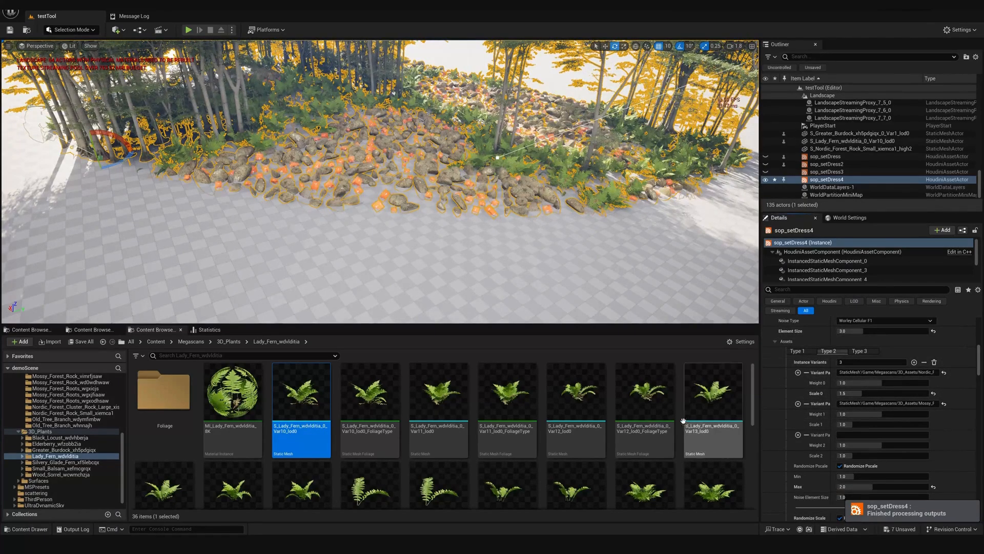
{"action": "left_click", "coordinate": [713, 408]}
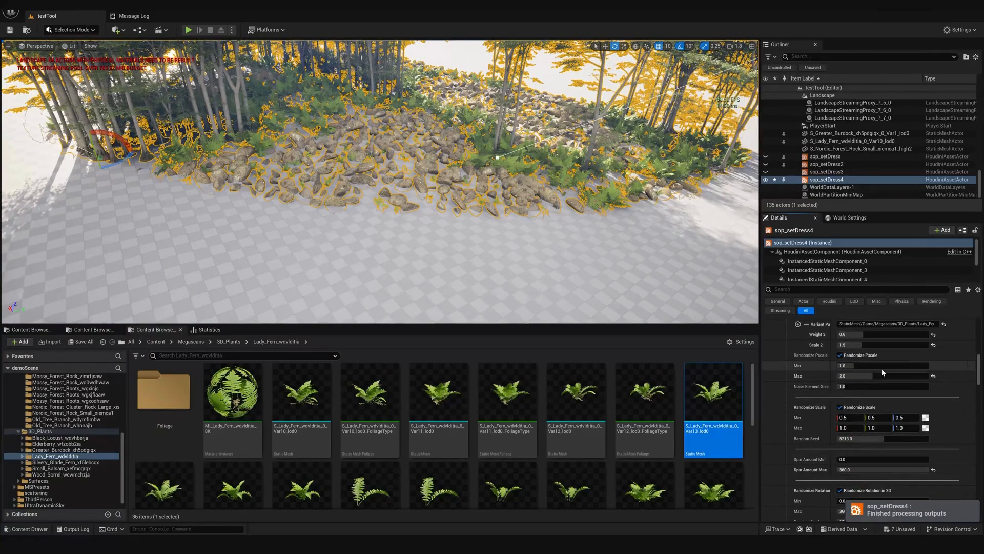
{"action": "scroll", "scroll_direction": "down", "scroll_amount": 3}
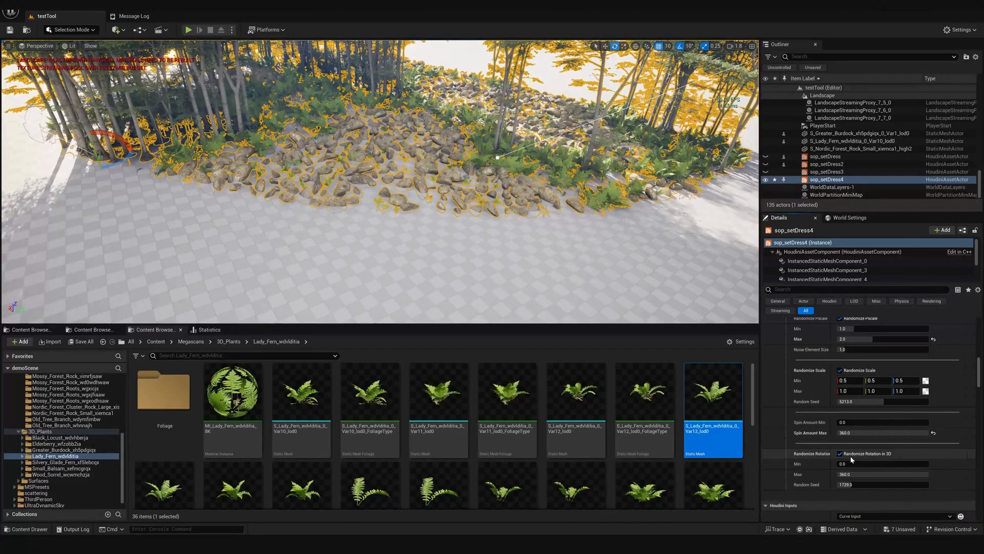
{"action": "scroll", "scroll_direction": "up", "scroll_amount": 3}
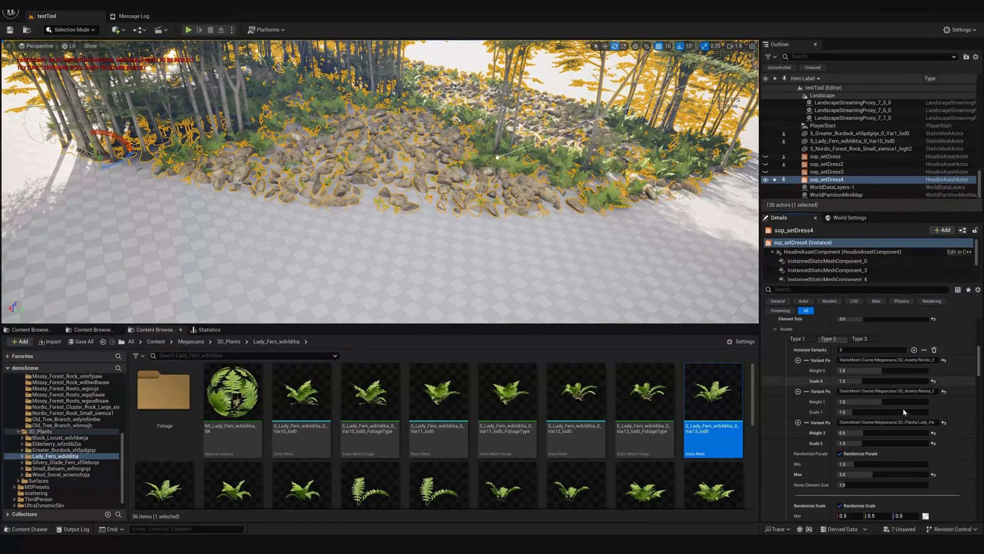
{"action": "left_click", "coordinate": [62, 449]}
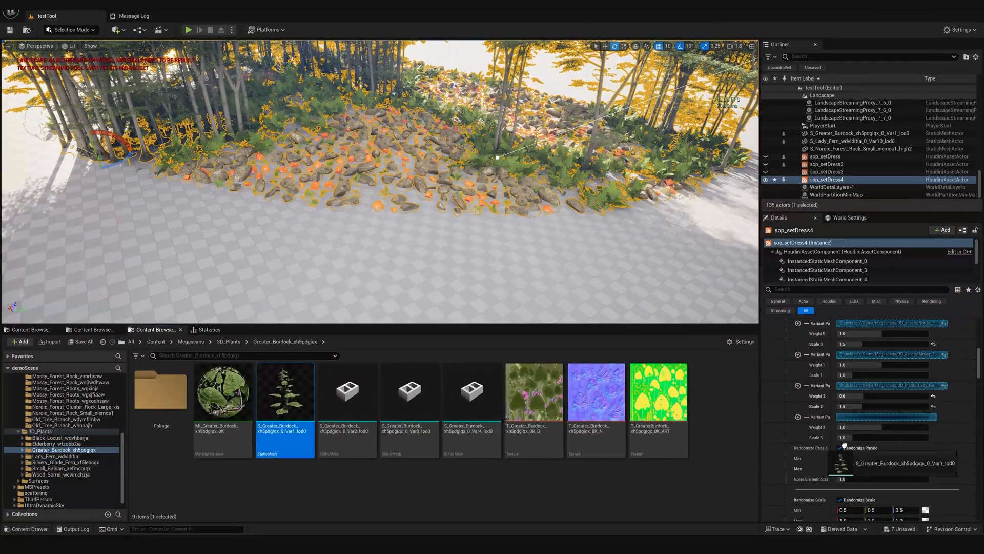
Add Greater Burdock and Mossy_Forest_Rock to Type 3, randomize rotation in 3D, raise points to 2800
{"action": "left_click", "coordinate": [70, 462]}
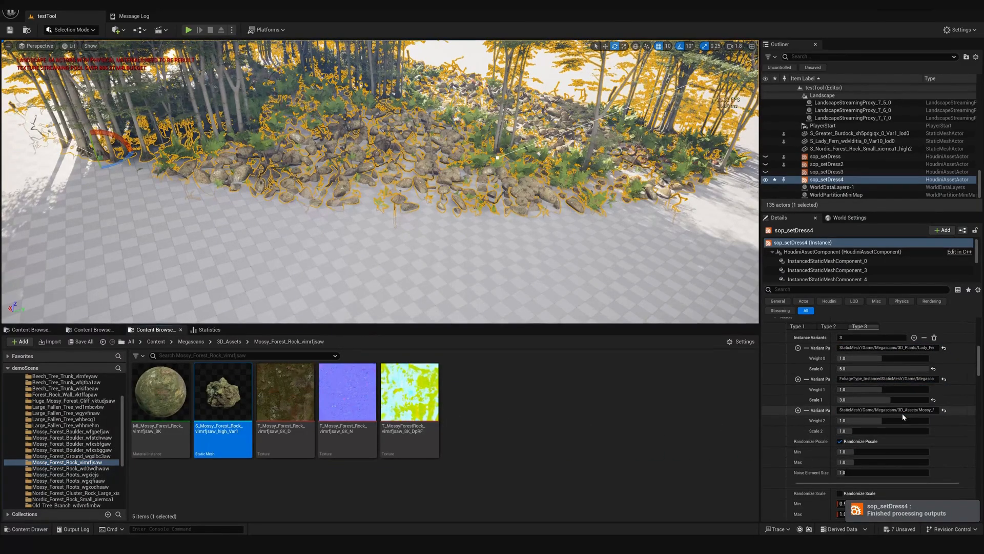
{"action": "scroll", "scroll_direction": "down", "scroll_amount": 3}
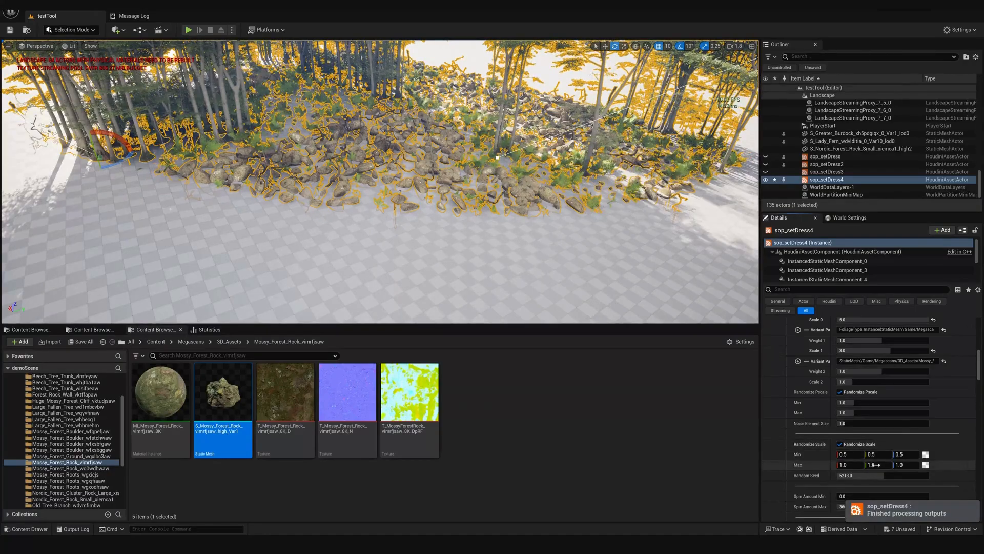
{"action": "scroll", "scroll_direction": "down", "scroll_amount": 3}
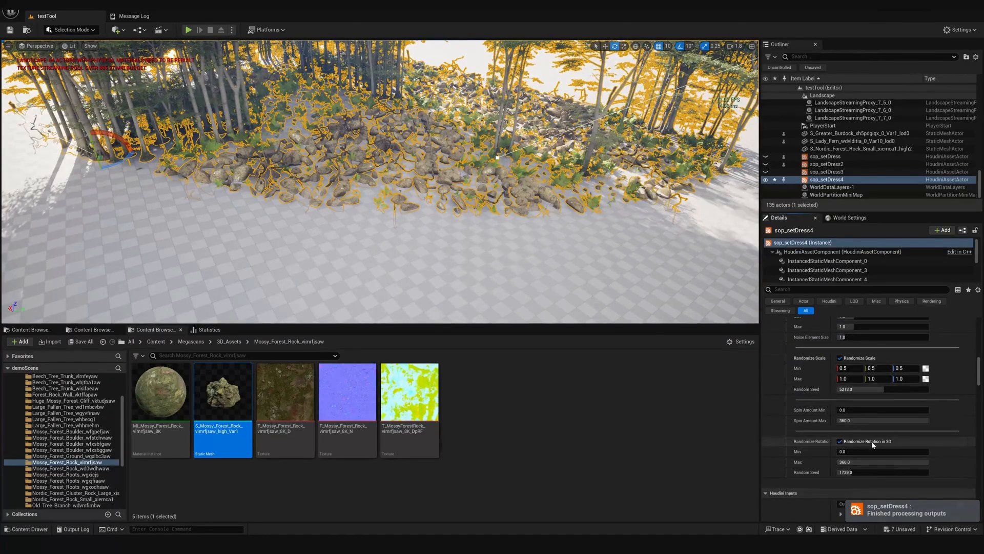
{"action": "left_click", "coordinate": [821, 441]}
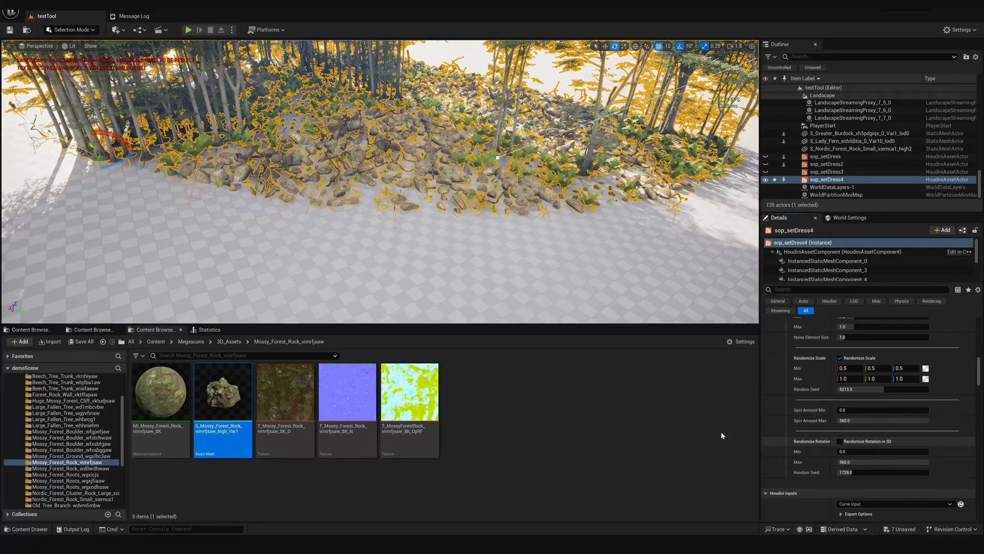
{"action": "mouse_move", "coordinate": [222, 390]}
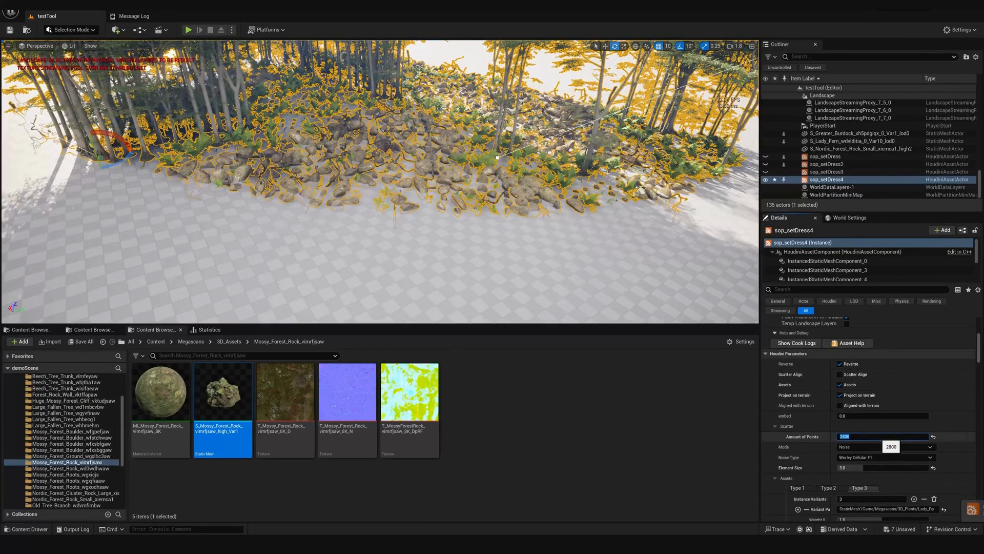
Play-test the level walking through the rocks and ferns, then stop back to the editor
{"action": "left_click", "coordinate": [188, 30]}
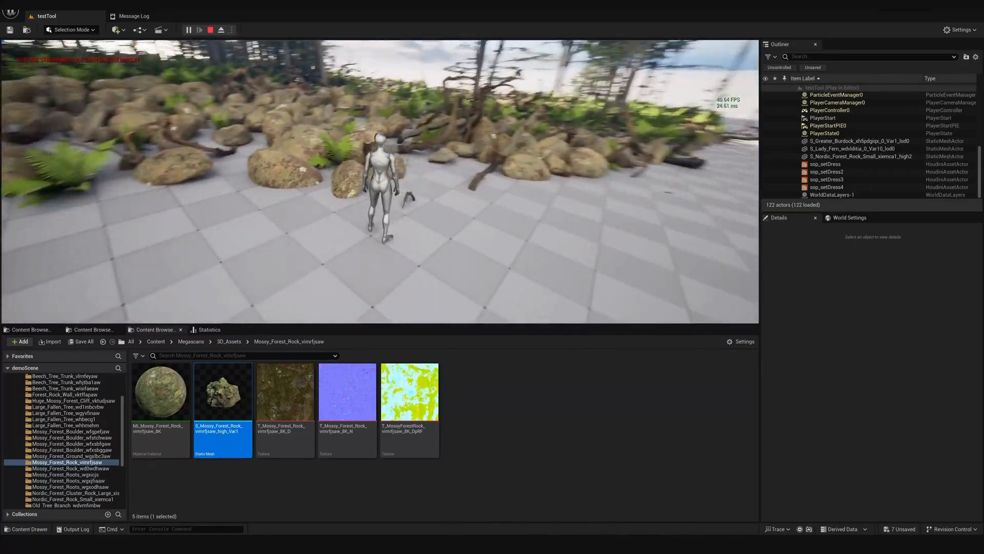
{"action": "left_click", "coordinate": [209, 30]}
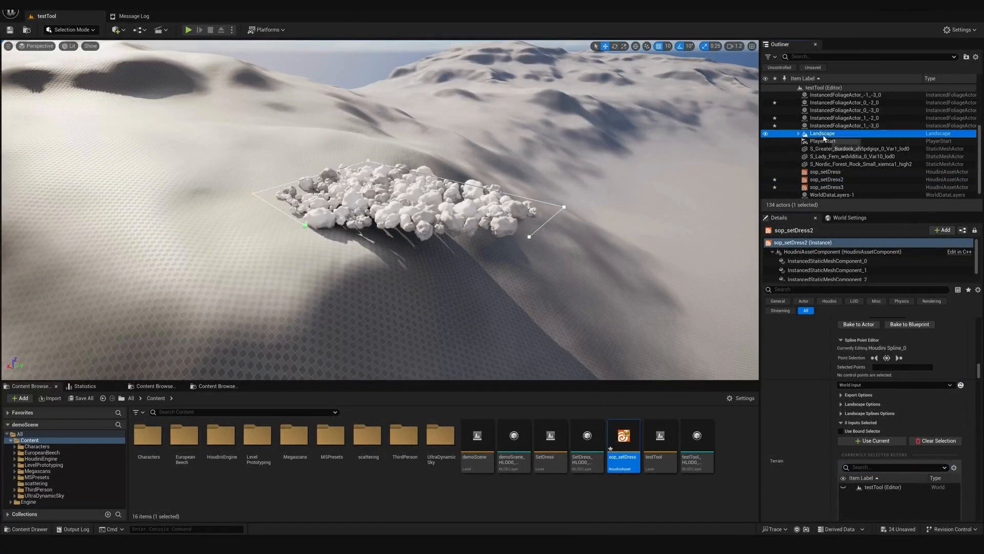
On sop_setDress2 enable Aligned with terrain and assign SM_EuropeanBeech_Forest_04 as the Type 1 variant
{"action": "left_click", "coordinate": [826, 178]}
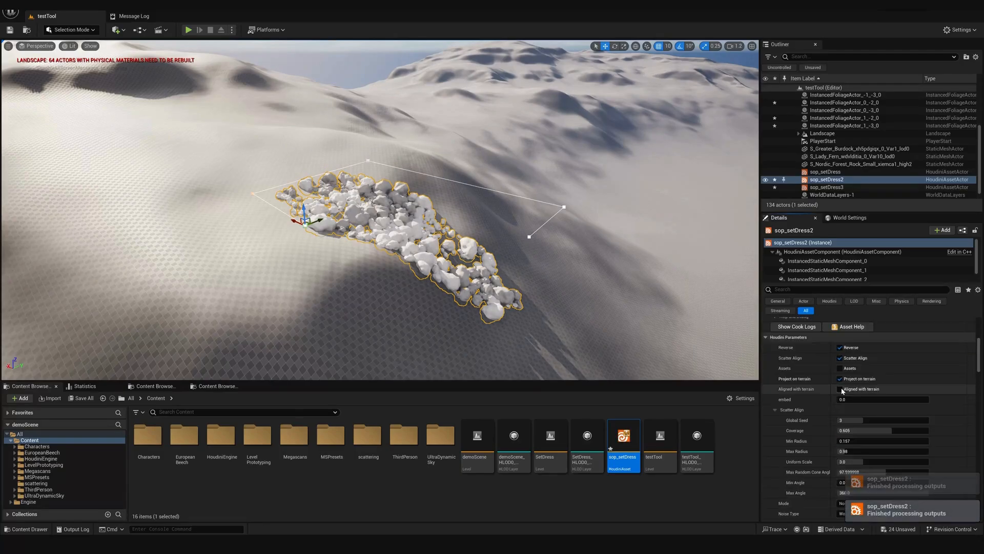
{"action": "left_click", "coordinate": [841, 357]}
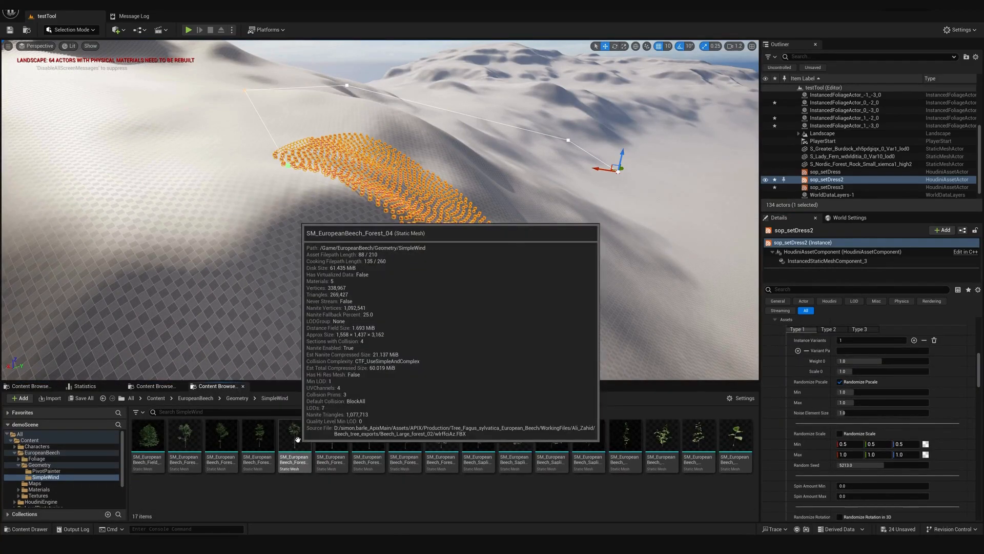
{"action": "left_click", "coordinate": [367, 437]}
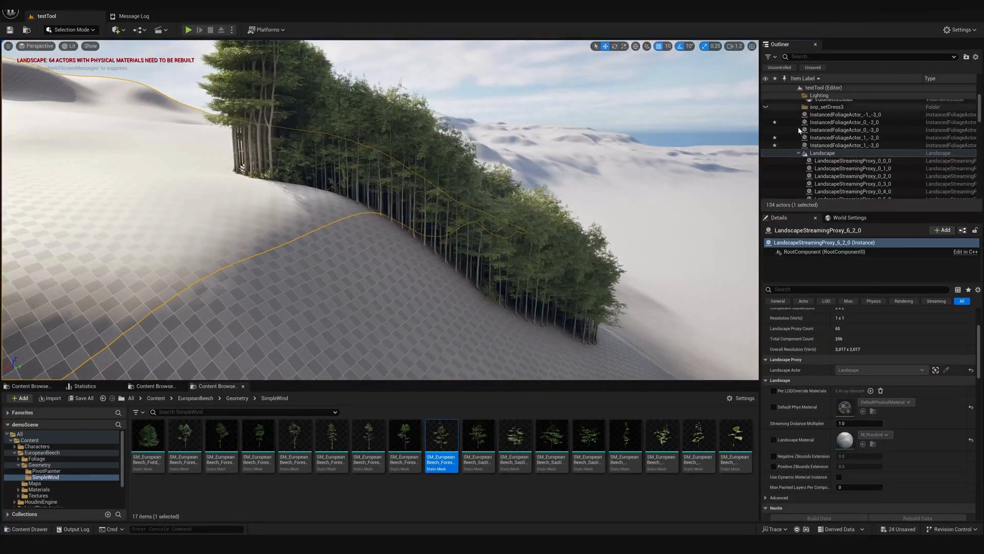
{"action": "left_click", "coordinate": [826, 172]}
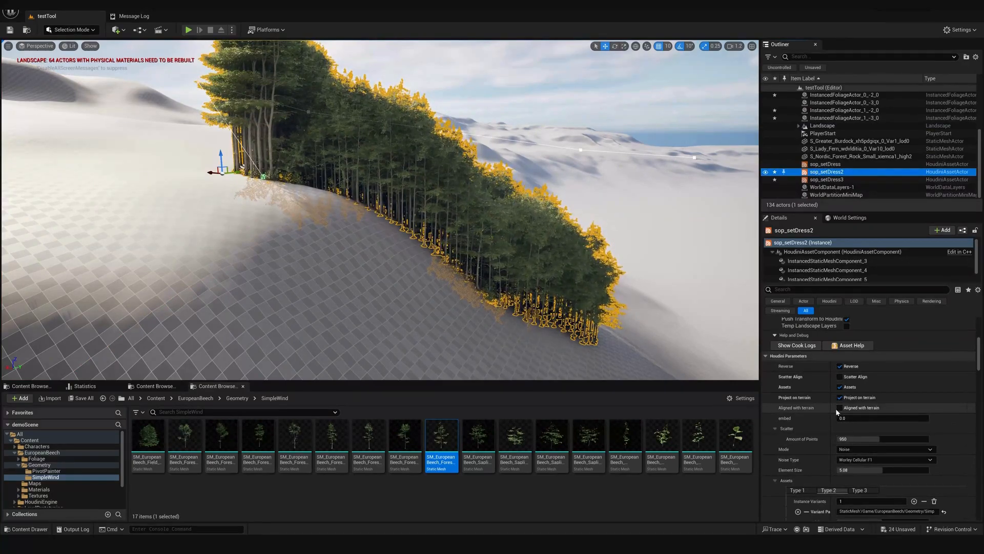